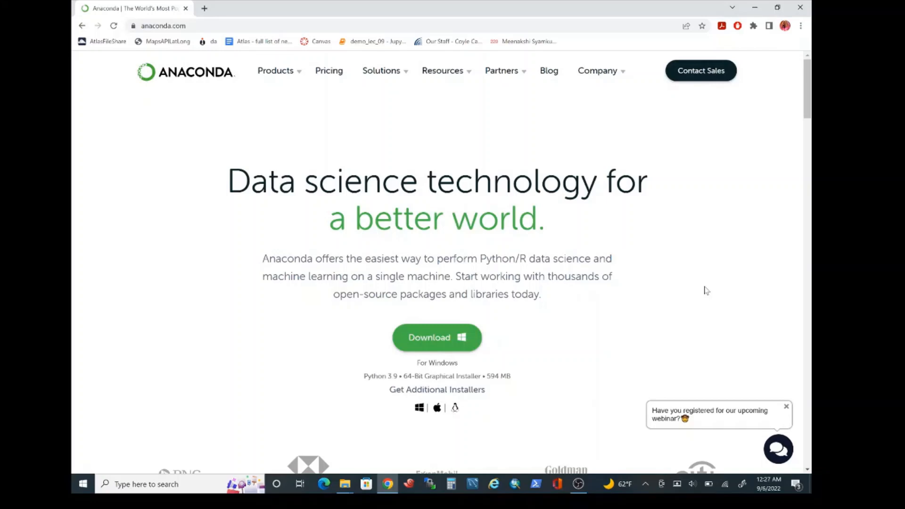
mouse_move(369, 350)
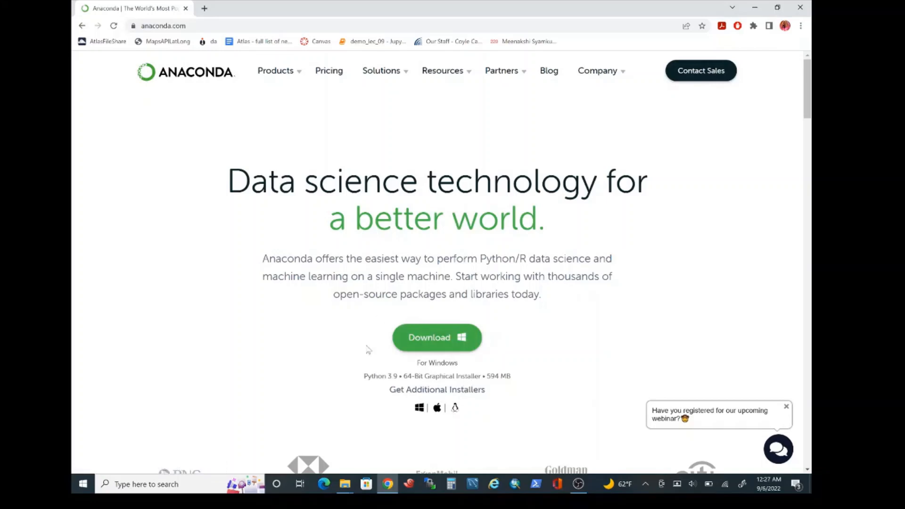
mouse_move(183, 217)
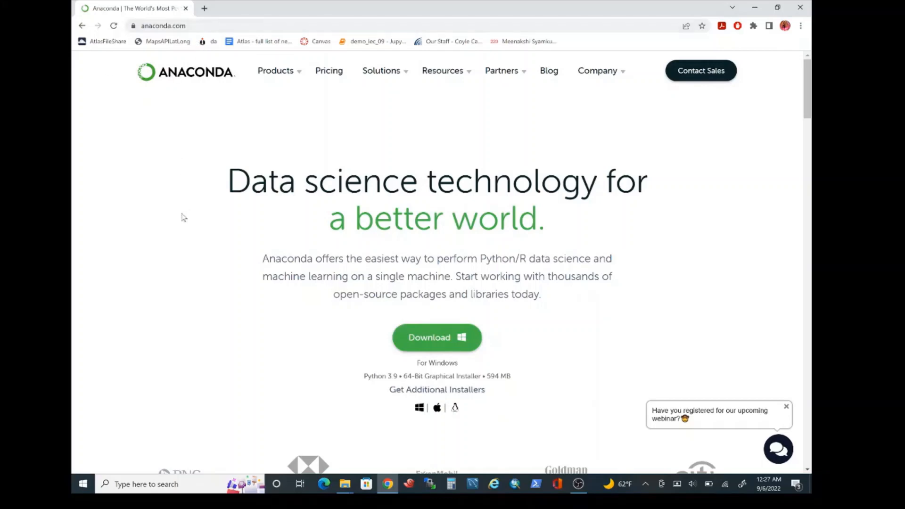
mouse_move(436, 338)
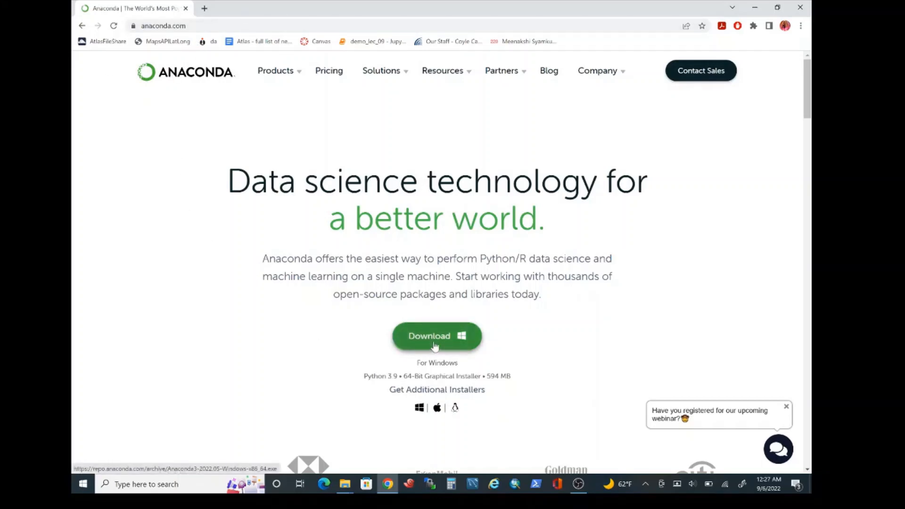
Step: Download the Windows Anaconda3 installer from the Anaconda website
left_click(437, 335)
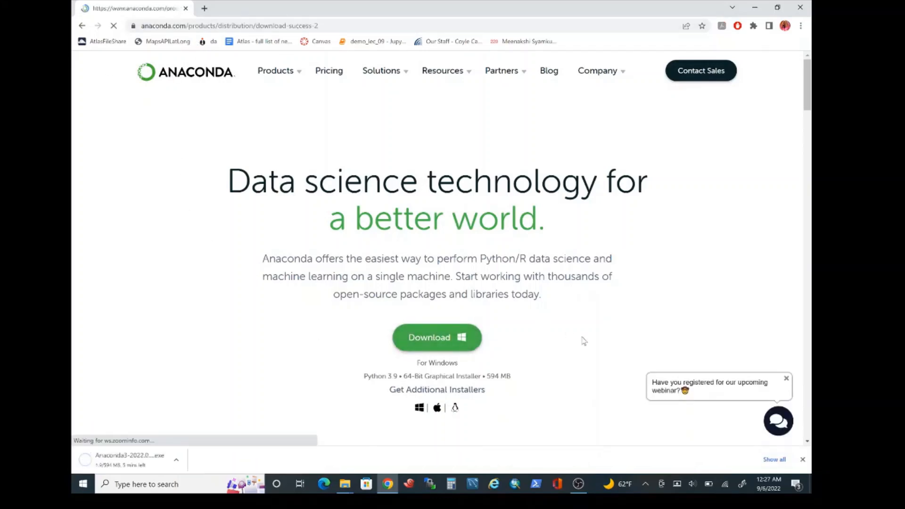
left_click(436, 338)
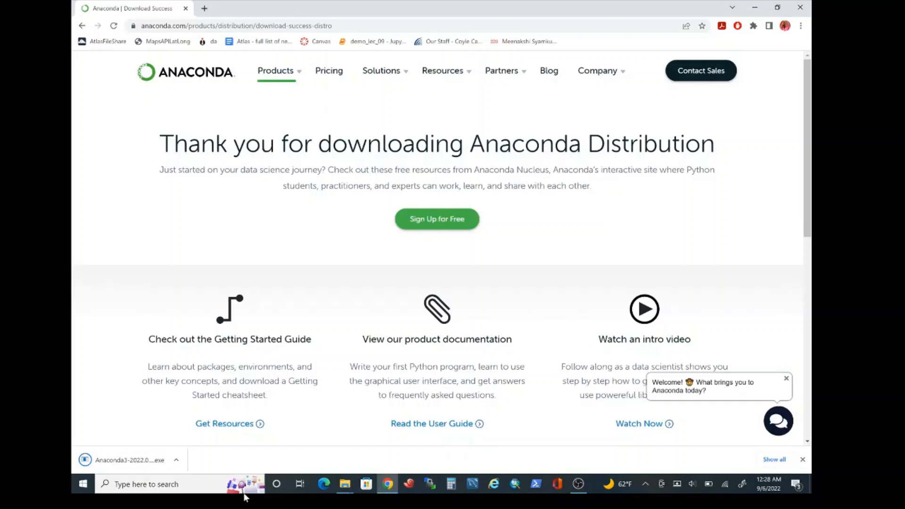
mouse_move(138, 456)
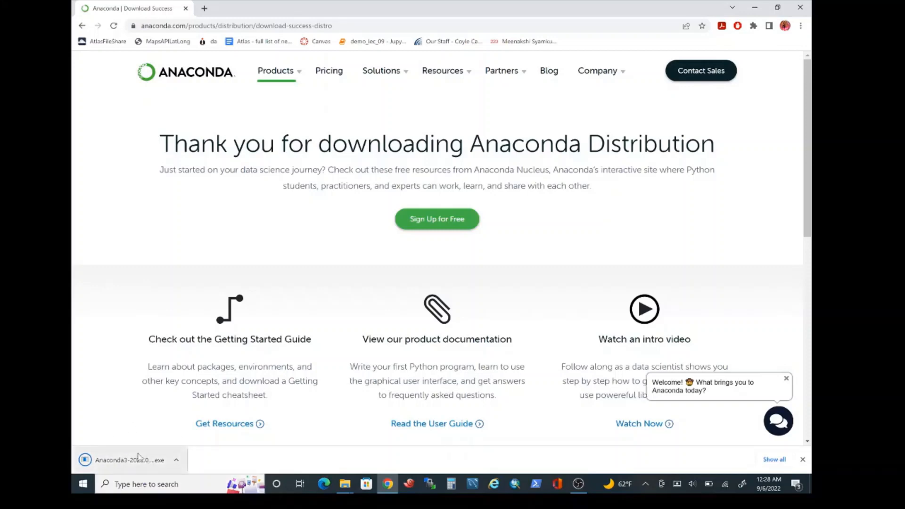
mouse_move(136, 460)
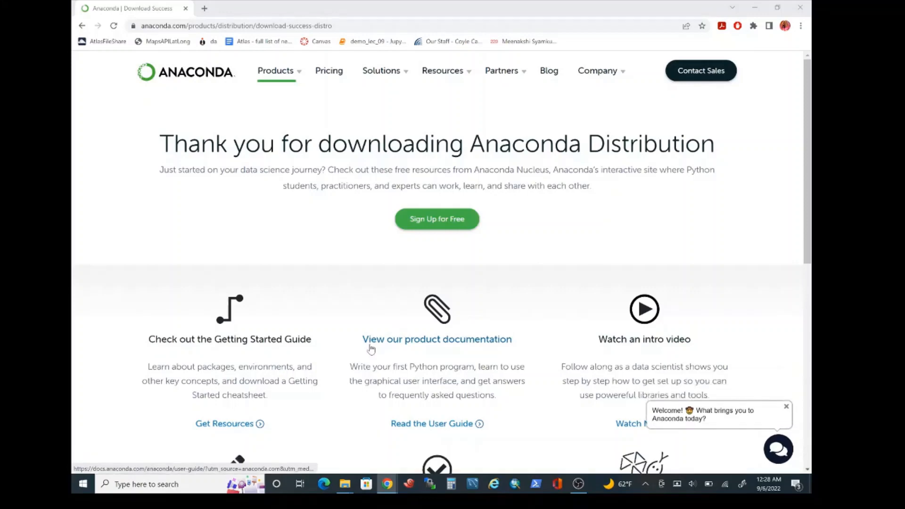
mouse_move(507, 329)
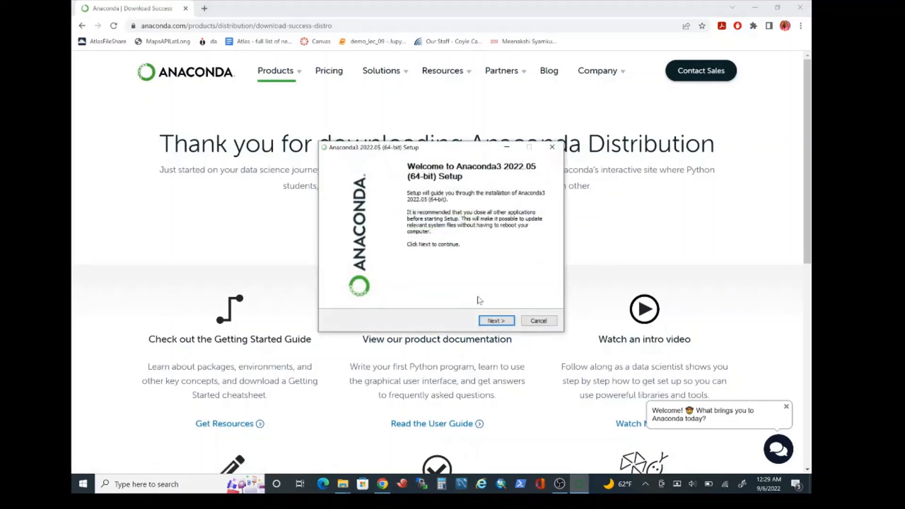
Step: Accept the licence, keep the Just Me install type and the default install folder
left_click(495, 320)
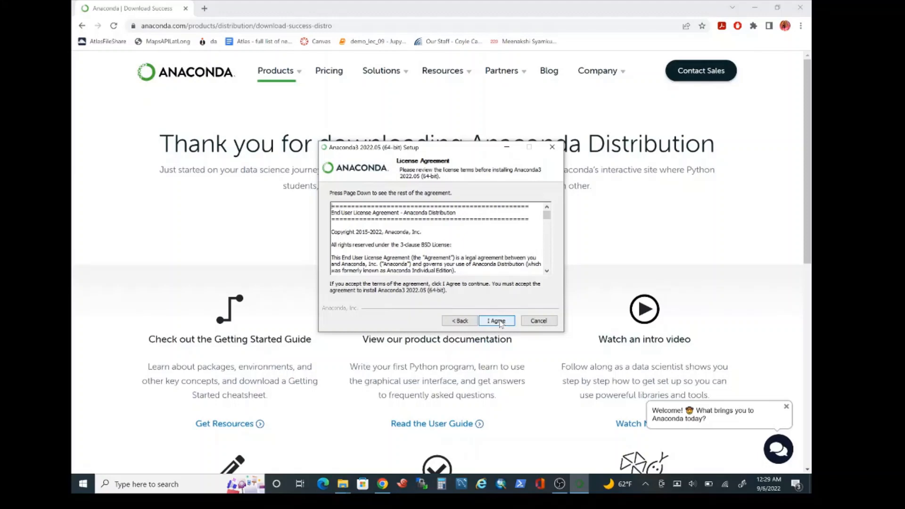
left_click(496, 320)
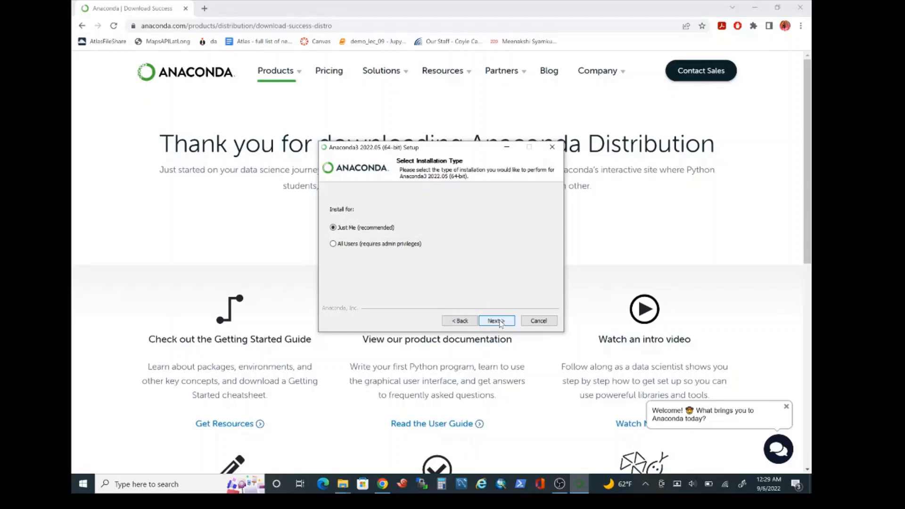
left_click(495, 321)
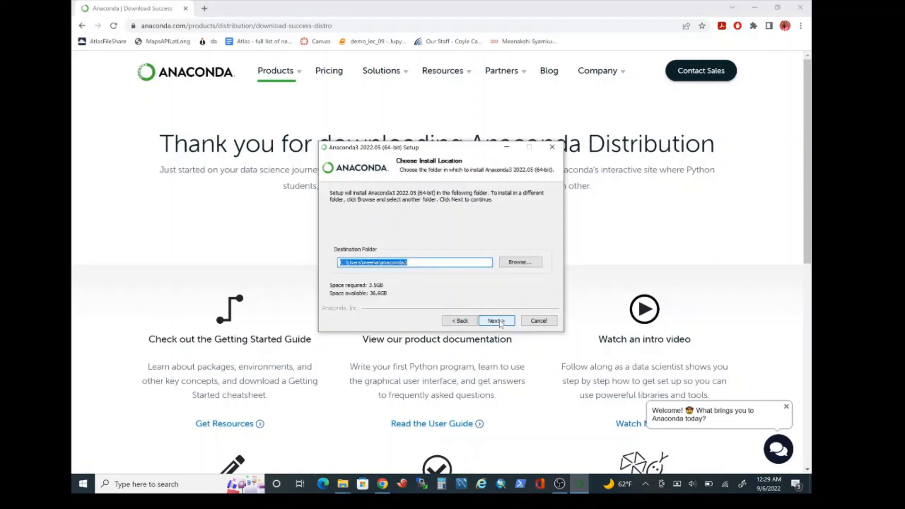
left_click(495, 320)
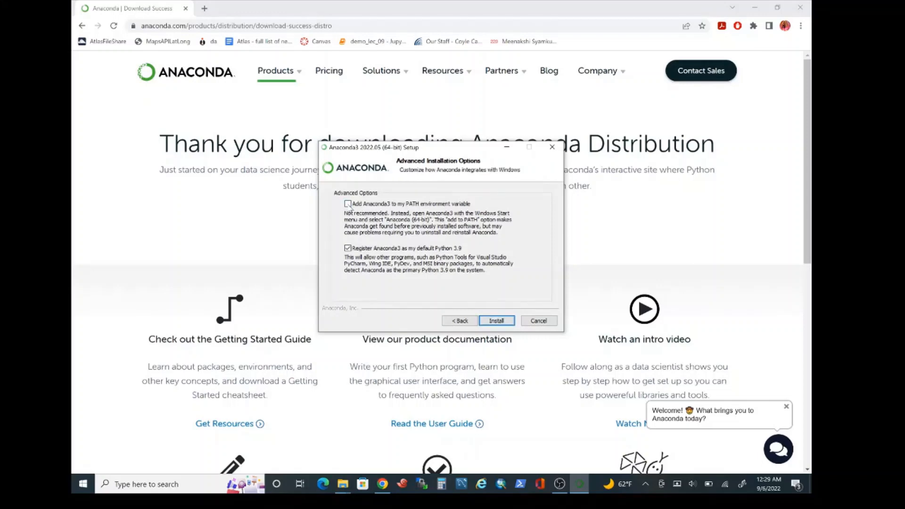
Step: Enable 'Add Anaconda3 to my PATH environment variable' and start the installation
left_click(348, 204)
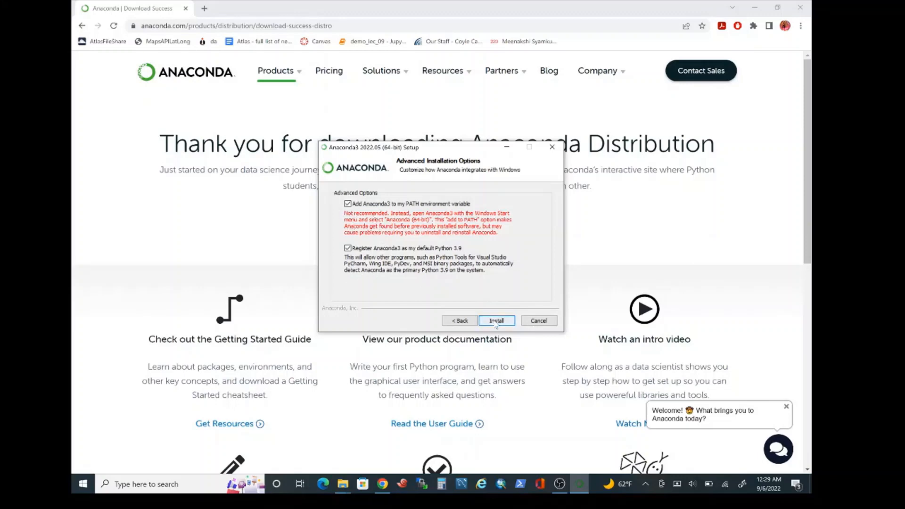
left_click(495, 321)
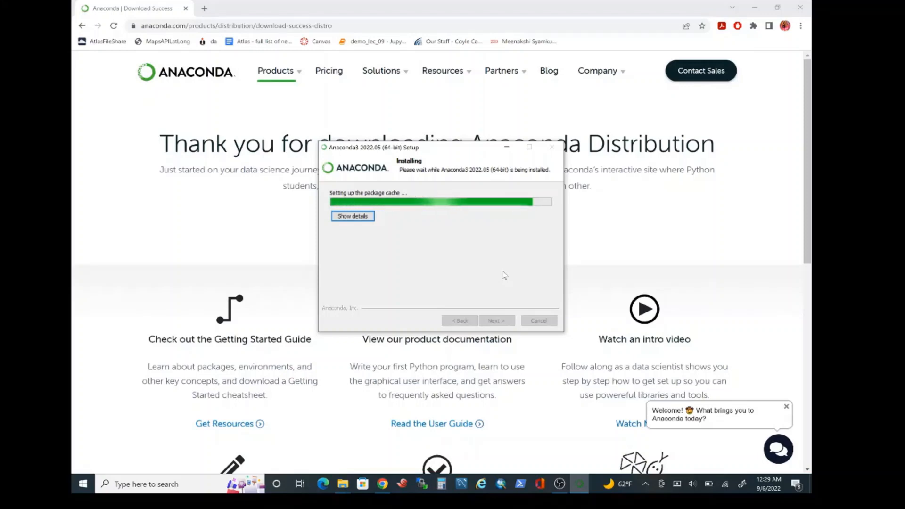
mouse_move(450, 185)
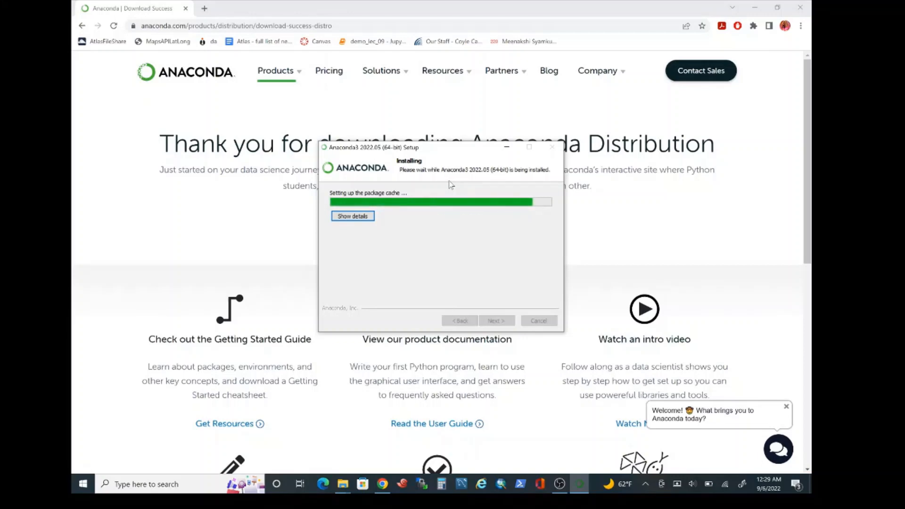
mouse_move(560, 495)
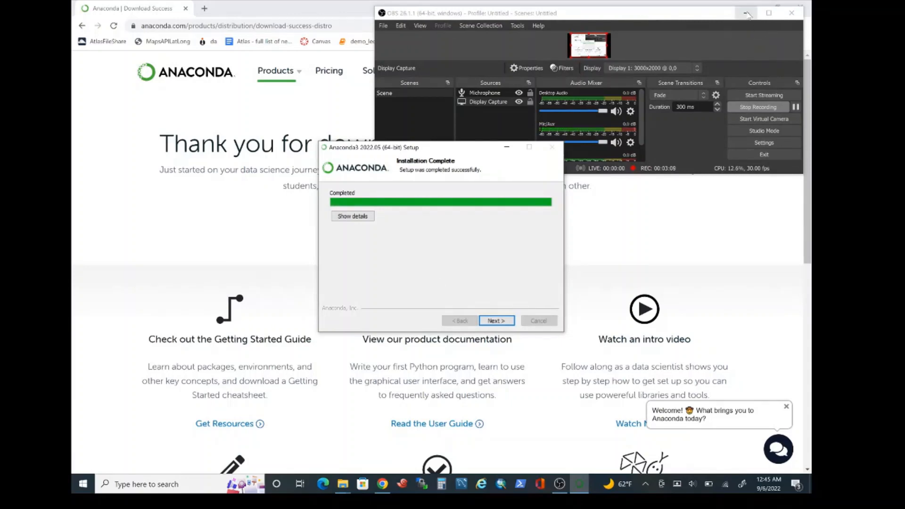
Step: Finish the completed setup, skipping the DataSpell page, and close the installer
left_click(746, 13)
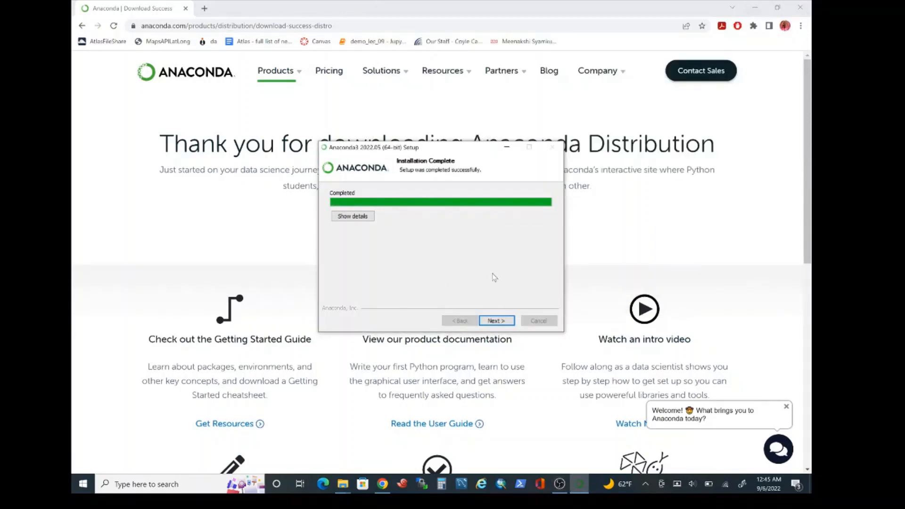
mouse_move(359, 301)
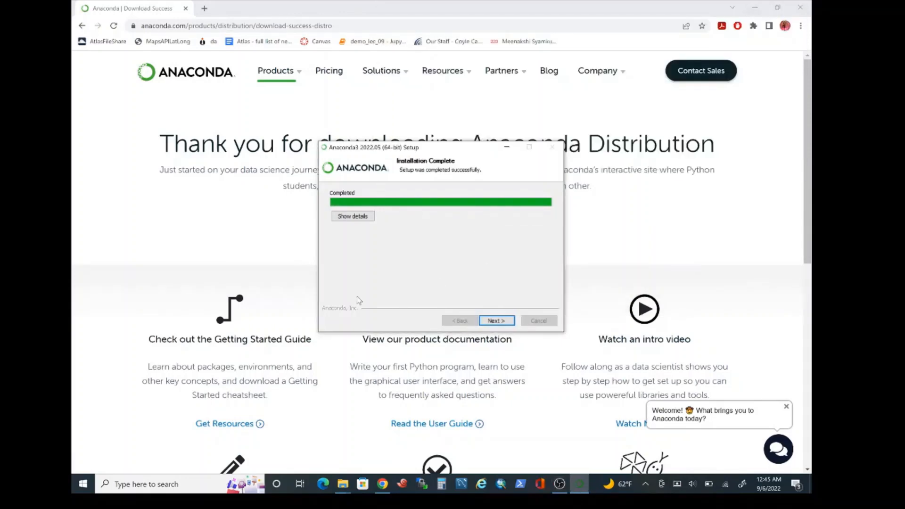
mouse_move(427, 227)
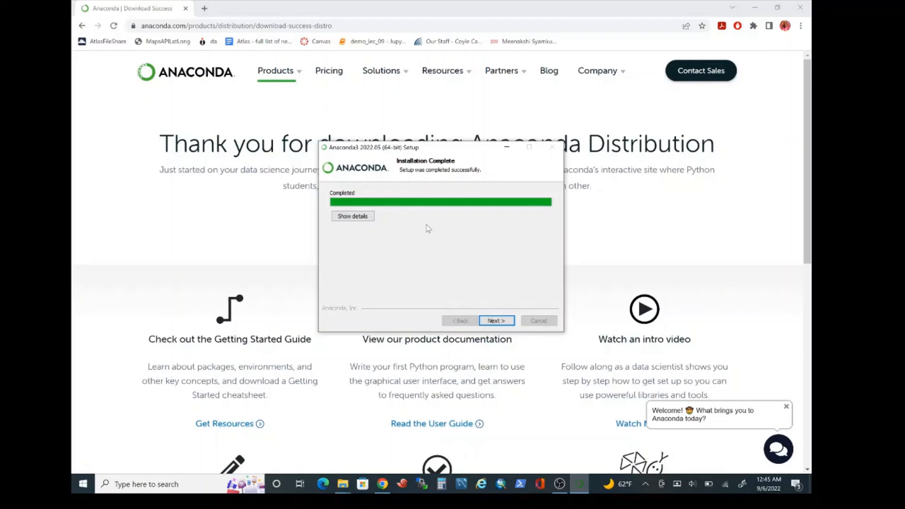
mouse_move(508, 343)
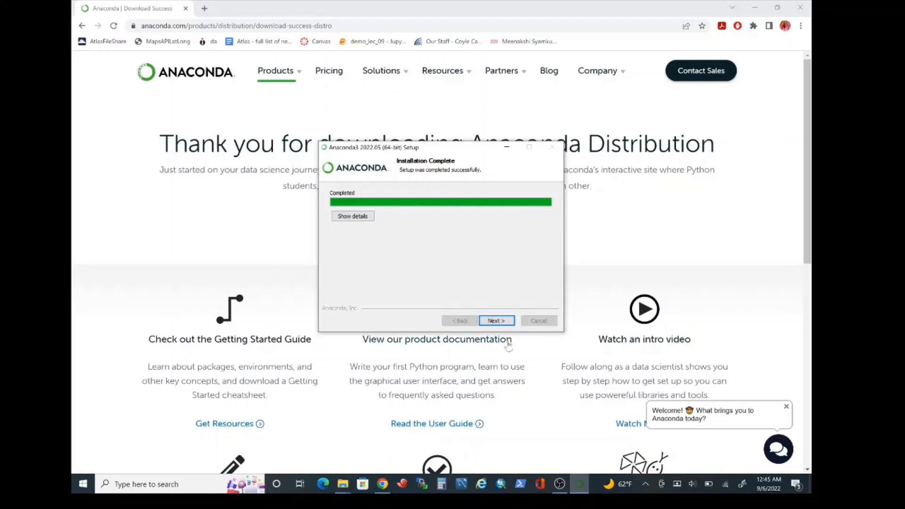
left_click(494, 320)
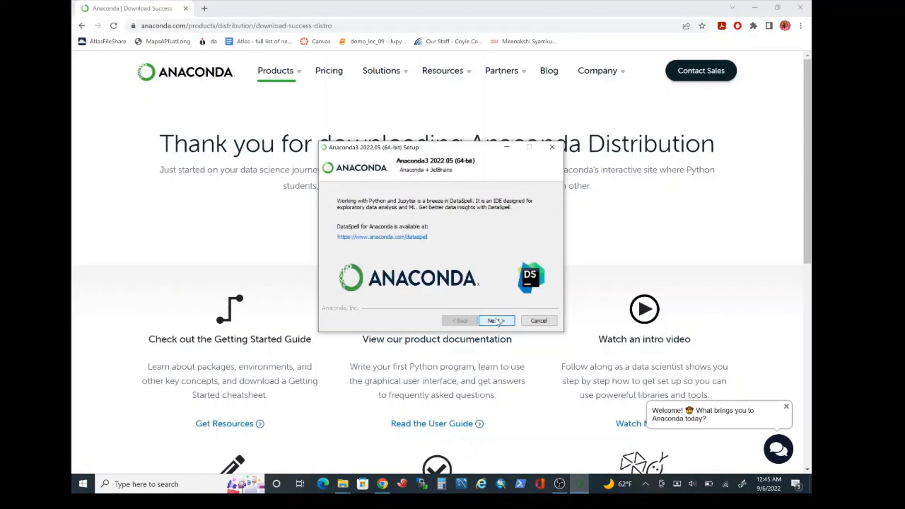
left_click(495, 320)
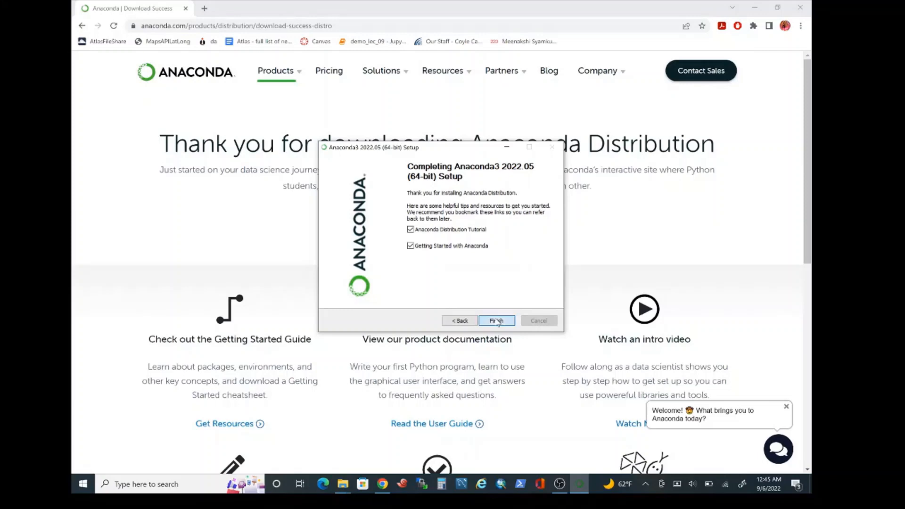
left_click(495, 320)
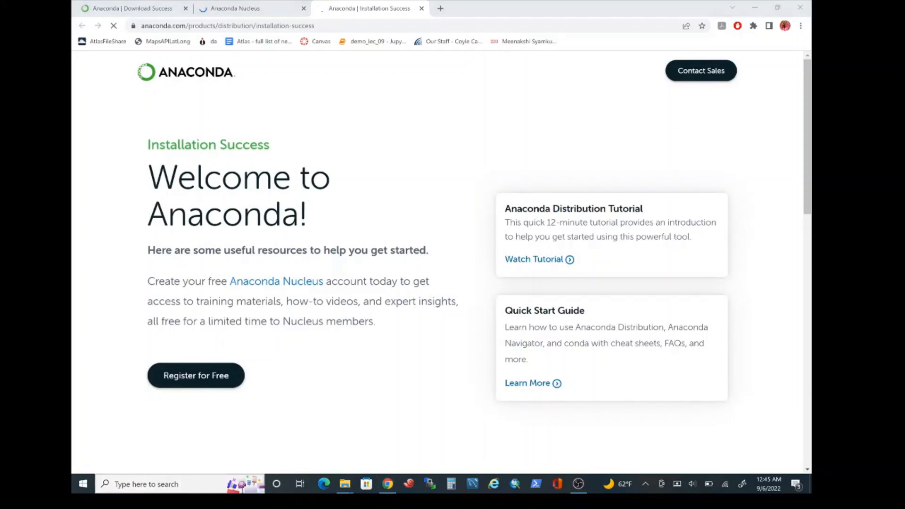
Step: Launch Windows PowerShell from the Start search for 'powershell'
type("powe")
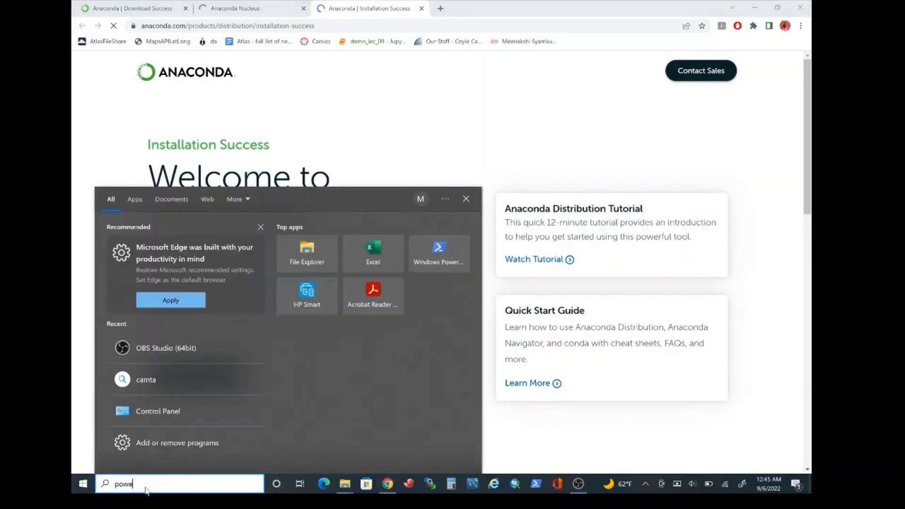
type("rshell")
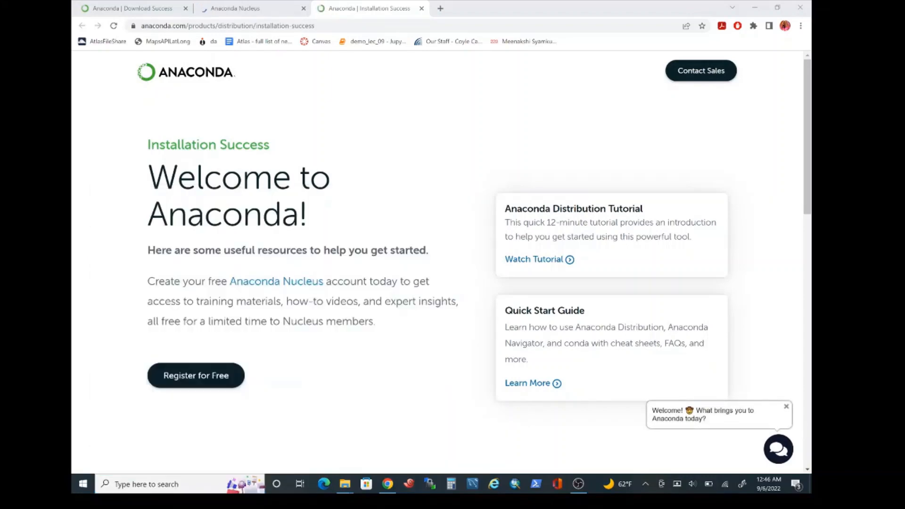
left_click(533, 484)
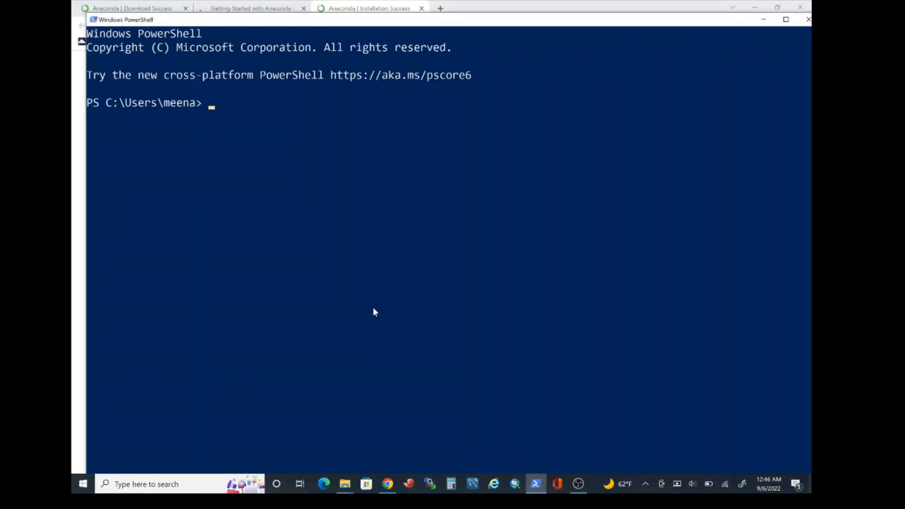
Step: Run python to confirm Anaconda's Python 3.9.12 starts, then exit() back to the prompt
type("python")
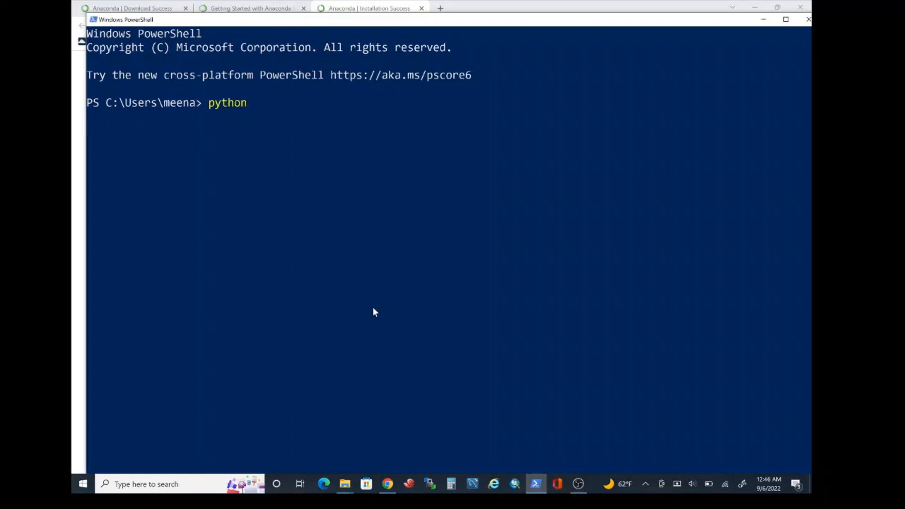
key("Return")
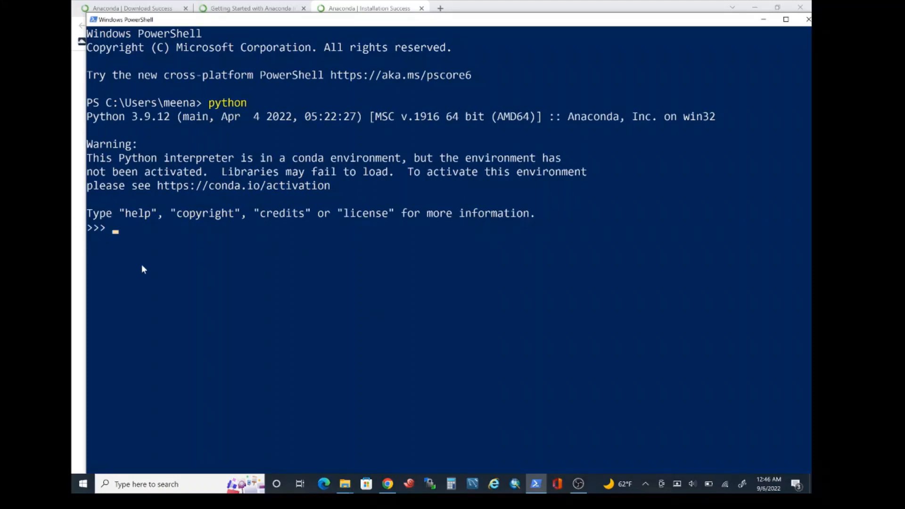
mouse_move(160, 125)
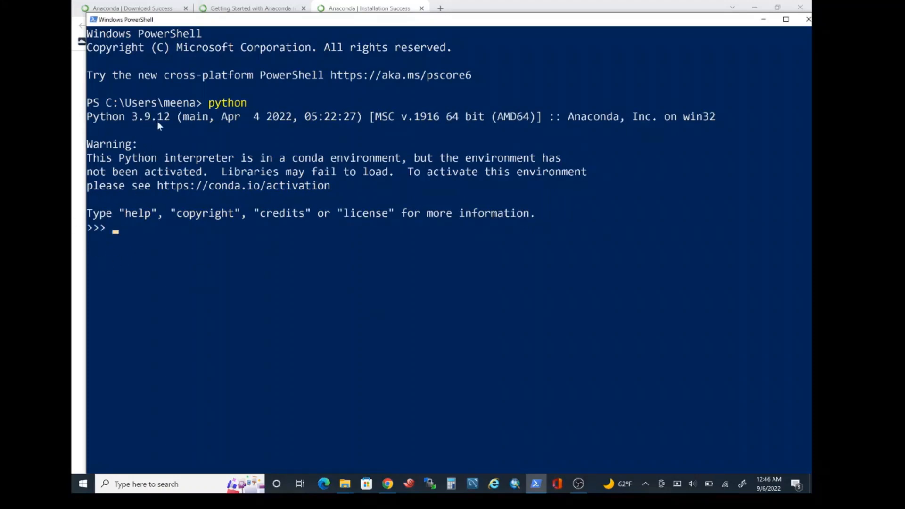
mouse_move(168, 127)
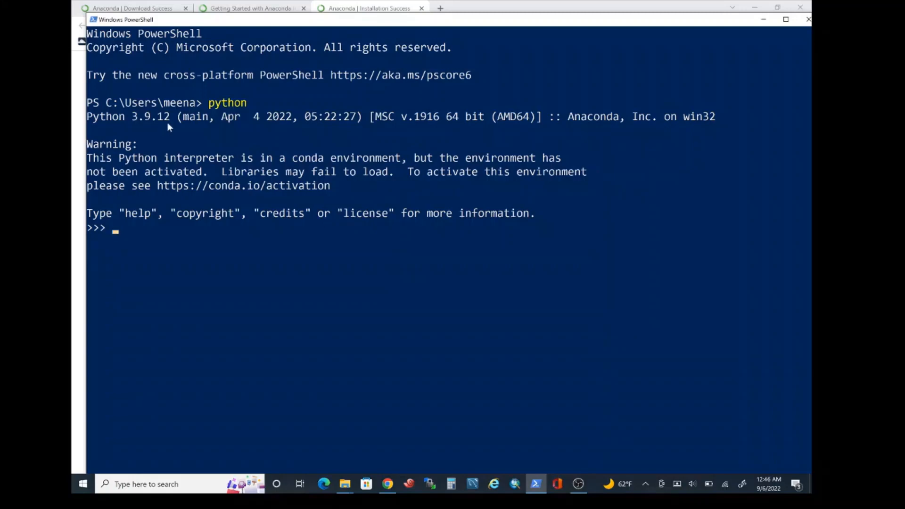
type("ex")
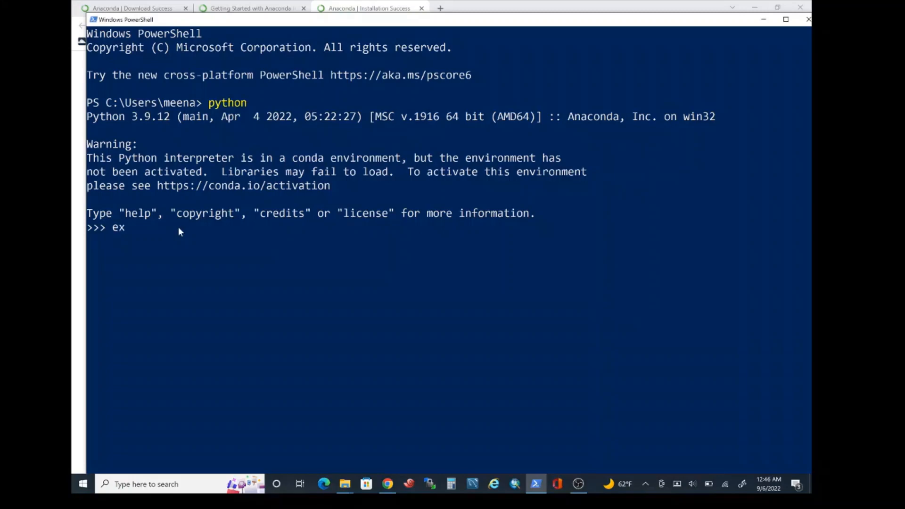
type("it()")
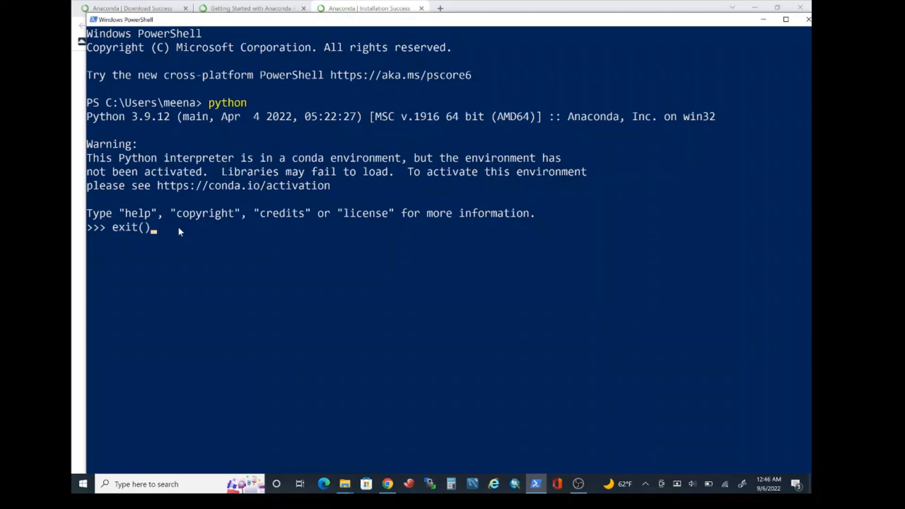
mouse_move(202, 279)
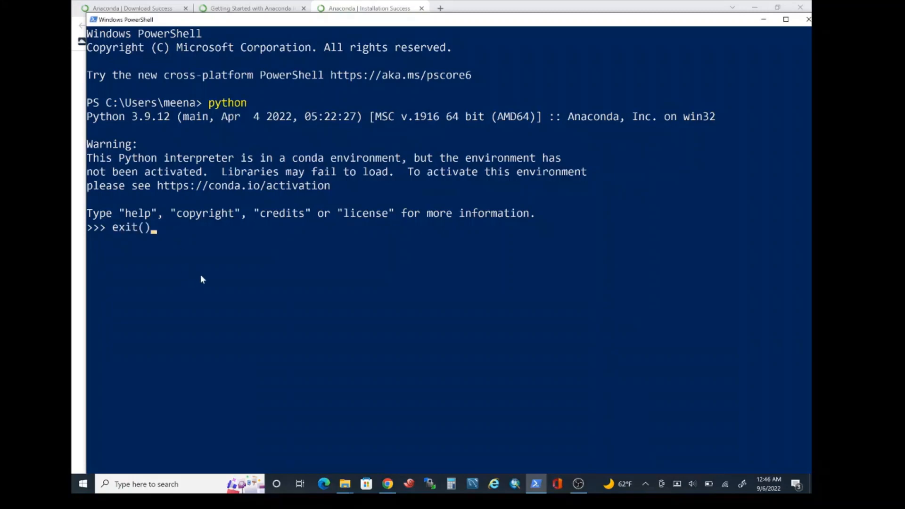
key("Return")
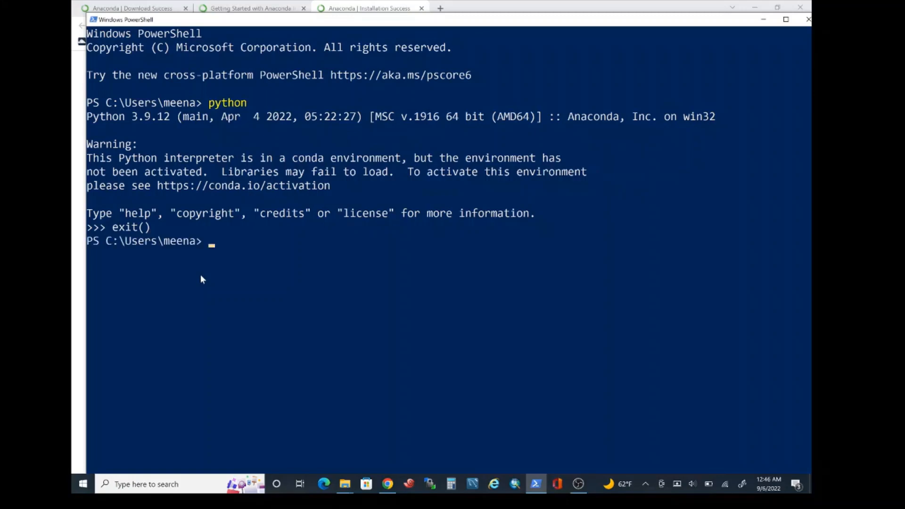
mouse_move(193, 132)
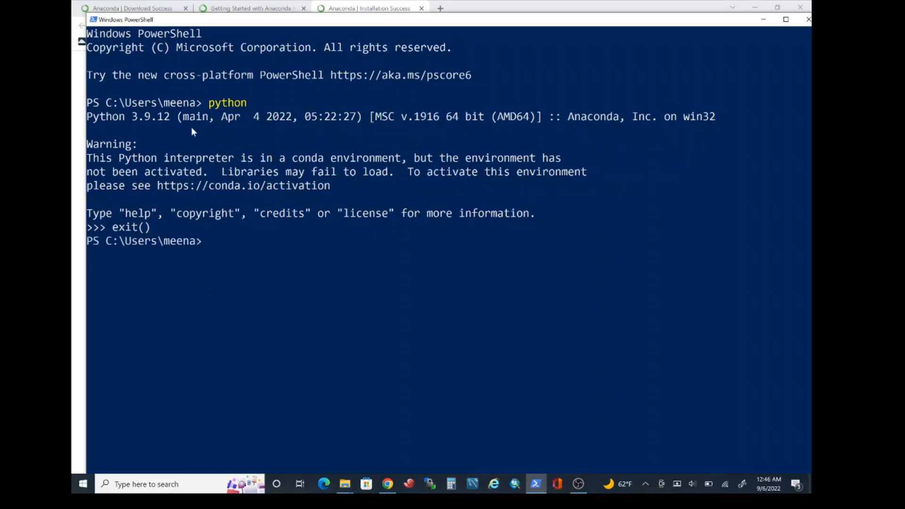
mouse_move(261, 213)
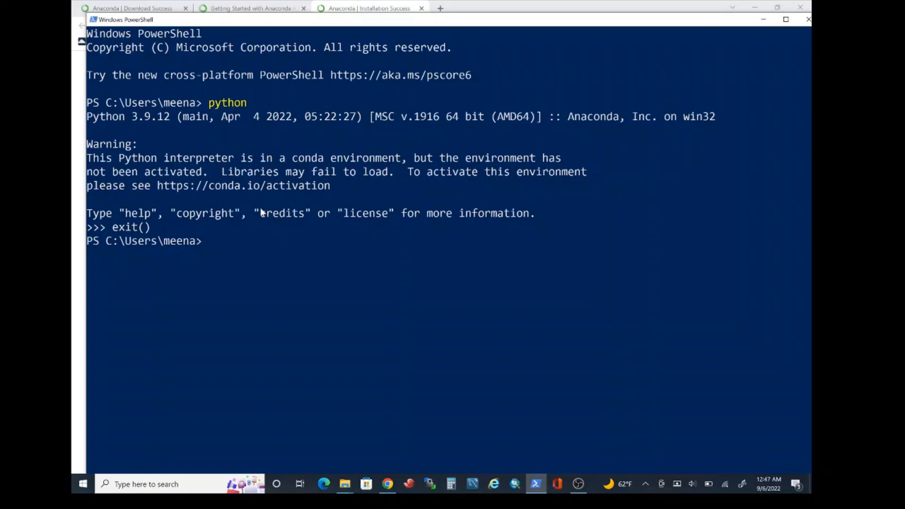
Step: Run 'pip install otter-grader' and follow its dependency collection output
type("pip")
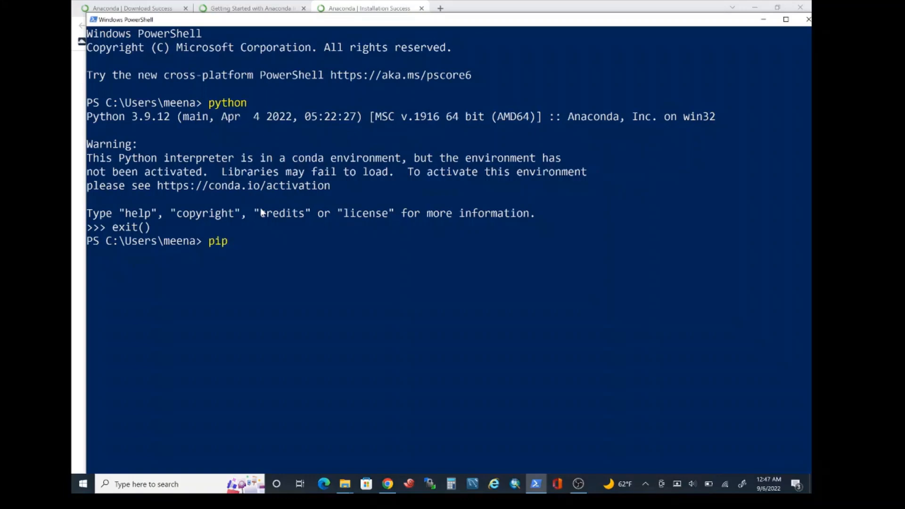
type("install")
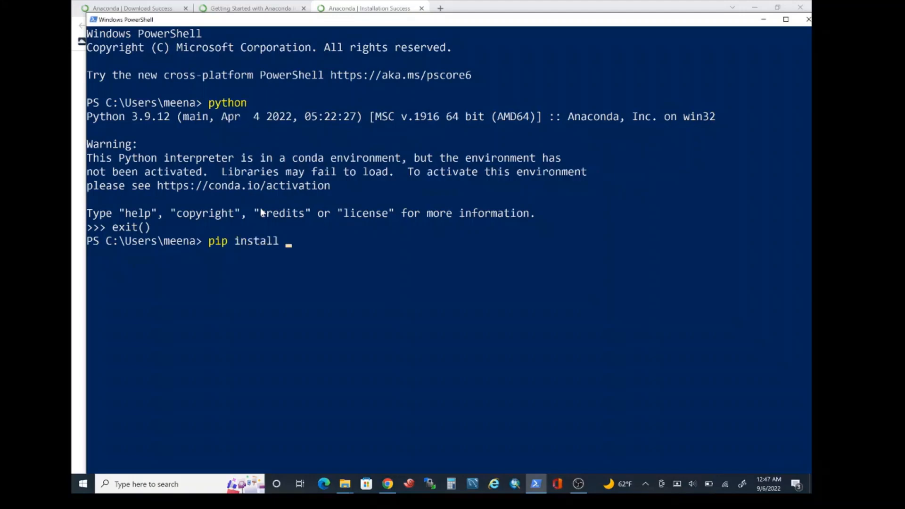
type("otter")
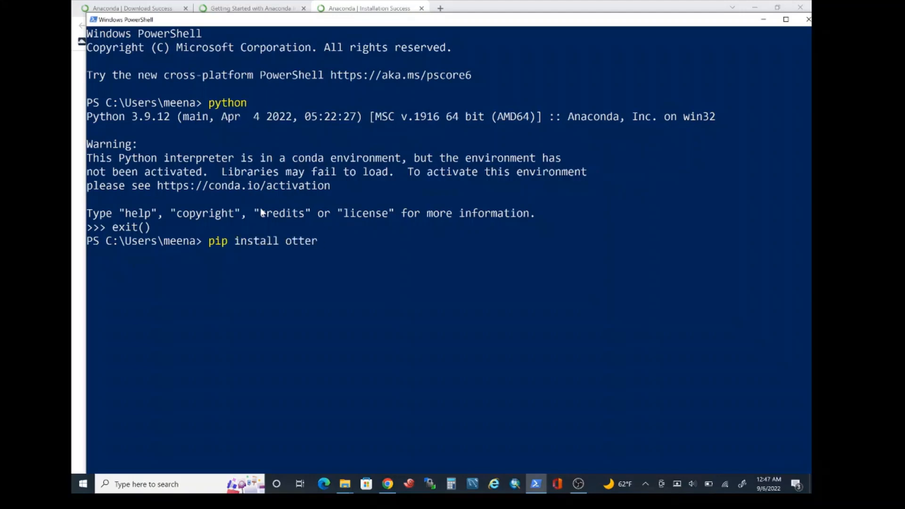
type("-grad")
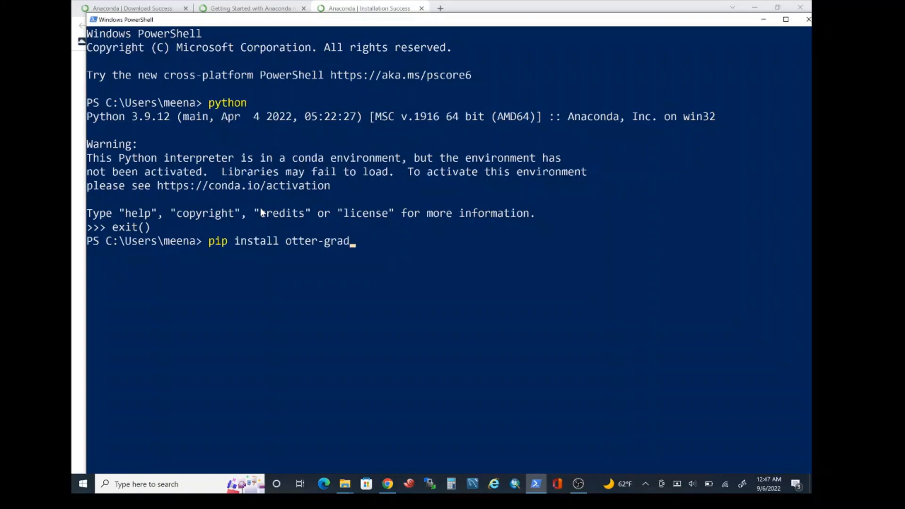
type("er")
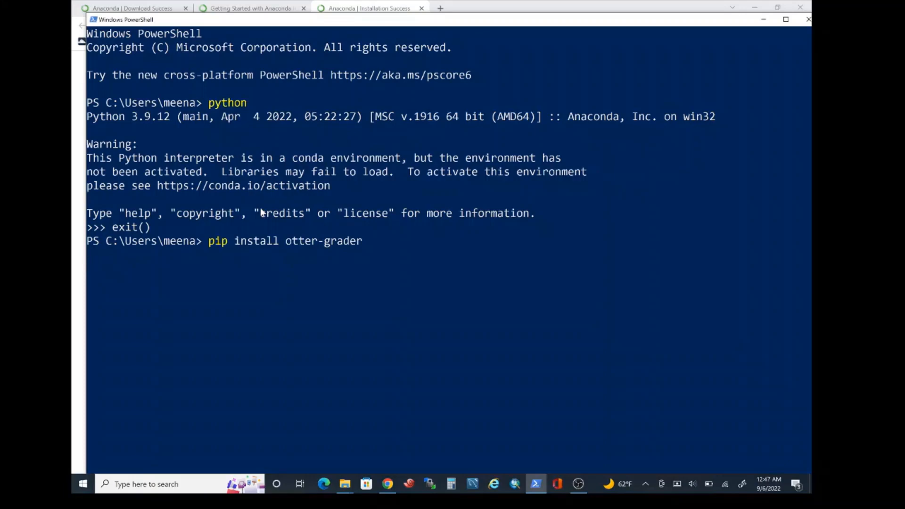
key("Return")
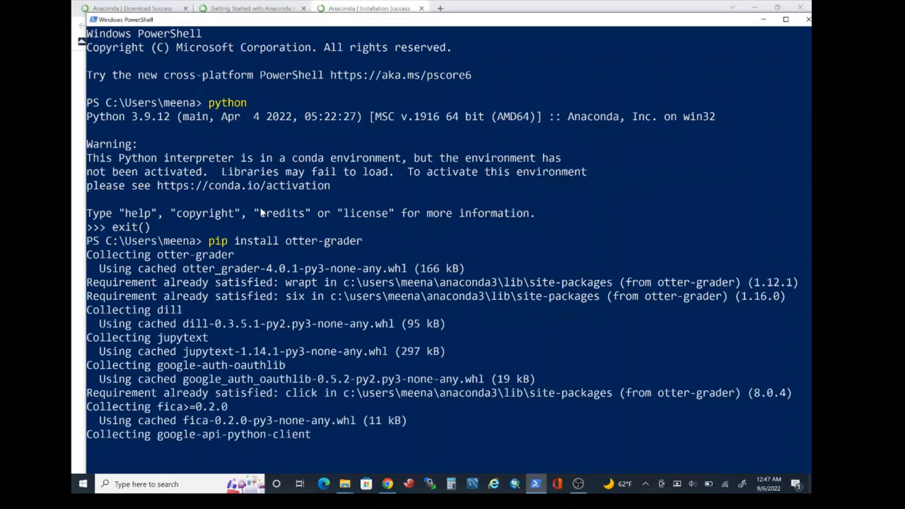
scroll("down", 3)
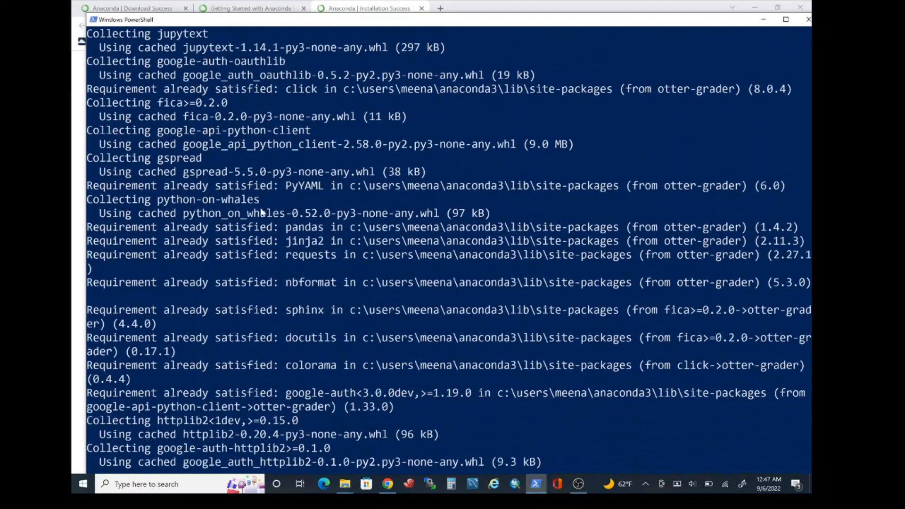
scroll("down", 3)
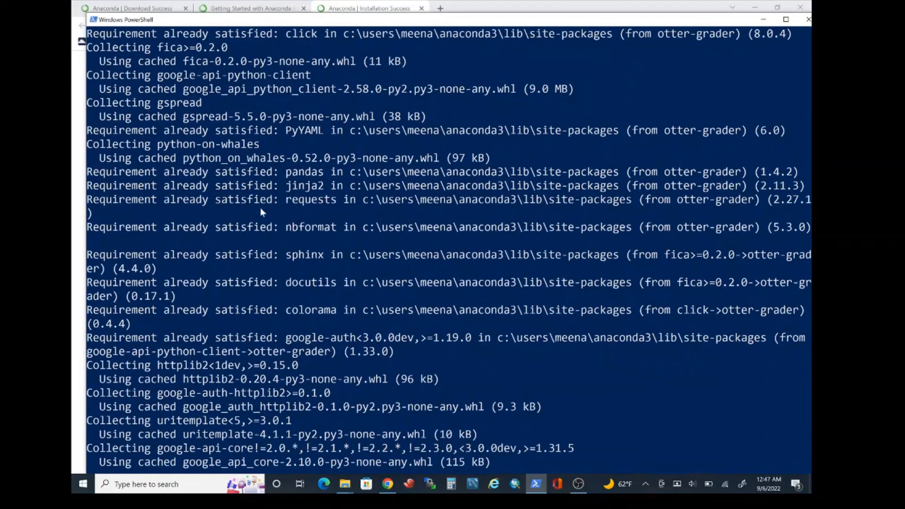
scroll("down", 3)
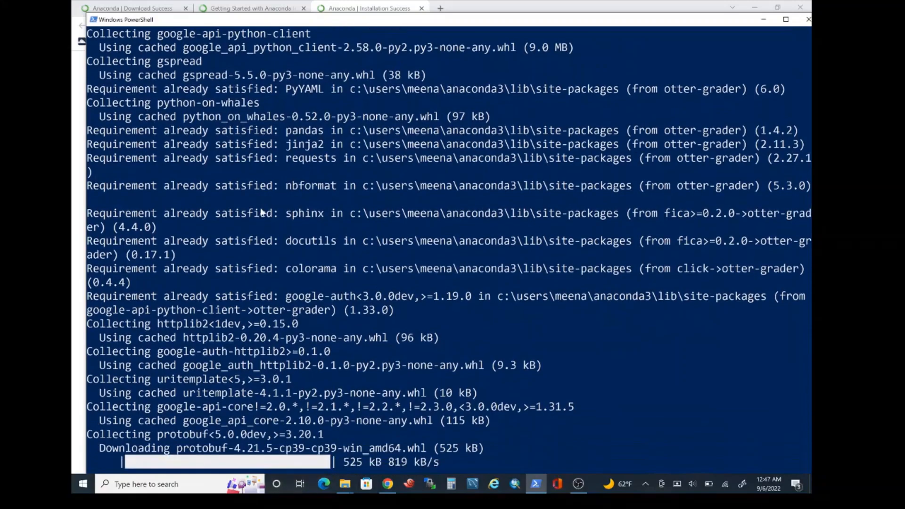
scroll("down", 3)
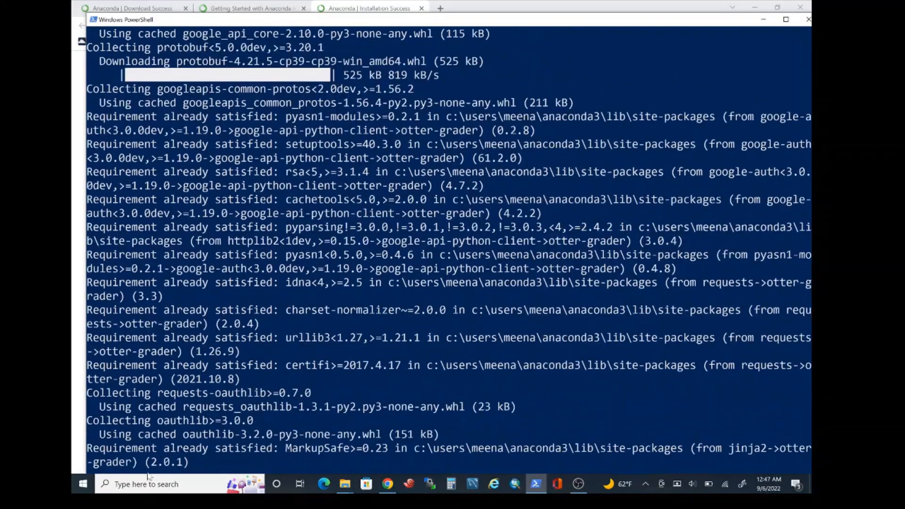
Step: Start a second PowerShell window and run 'jupyter notebook' in it
left_click(147, 484)
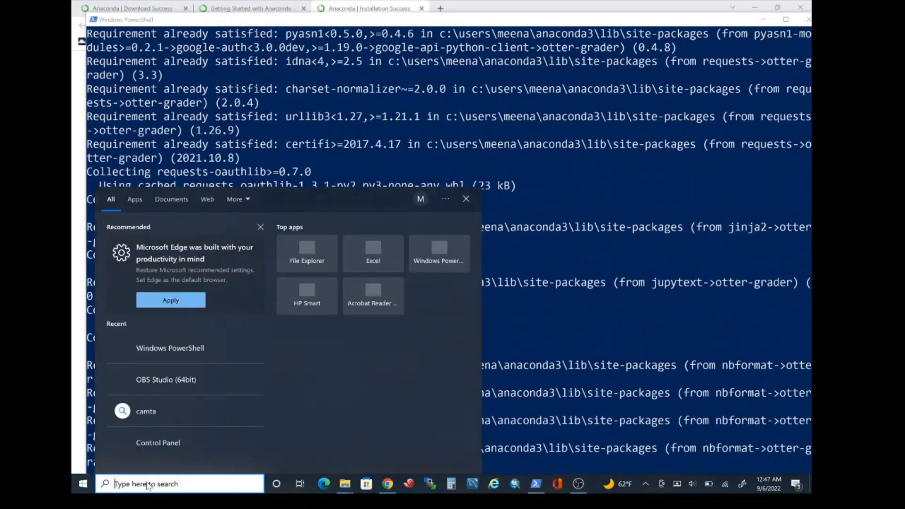
type("power")
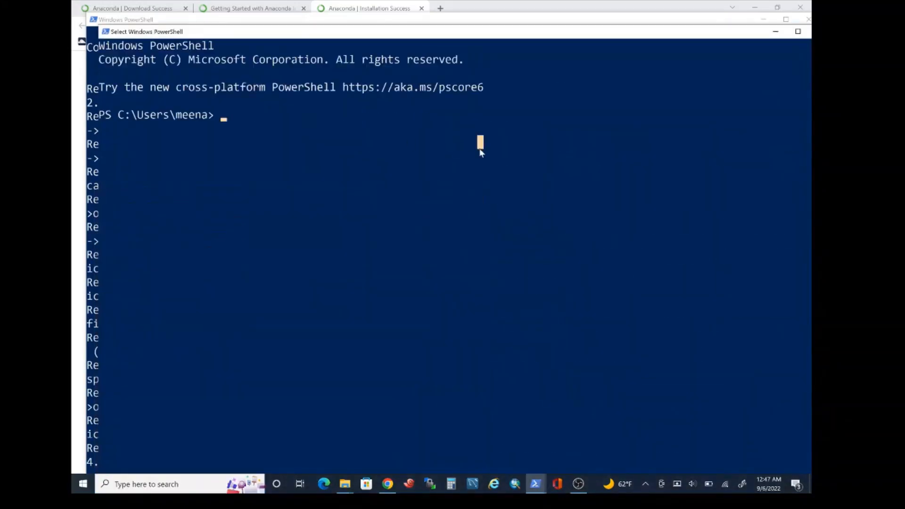
type("jupy")
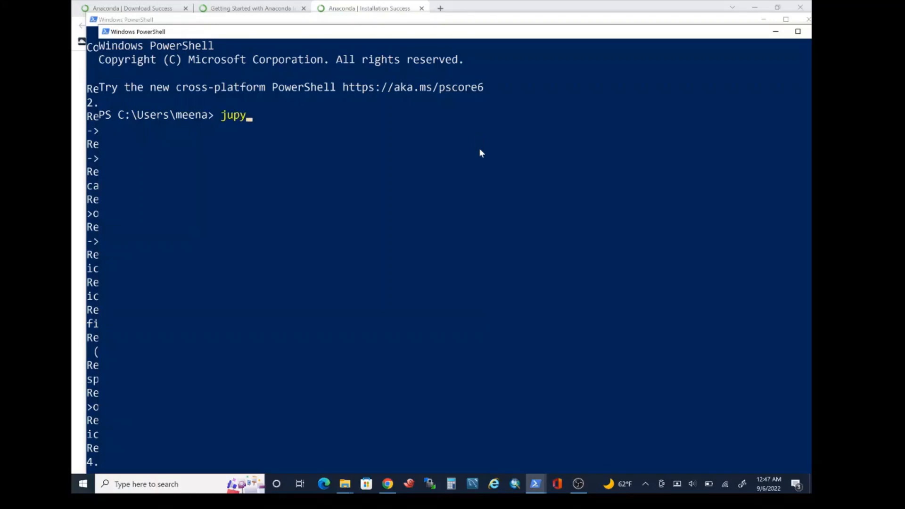
type("ter")
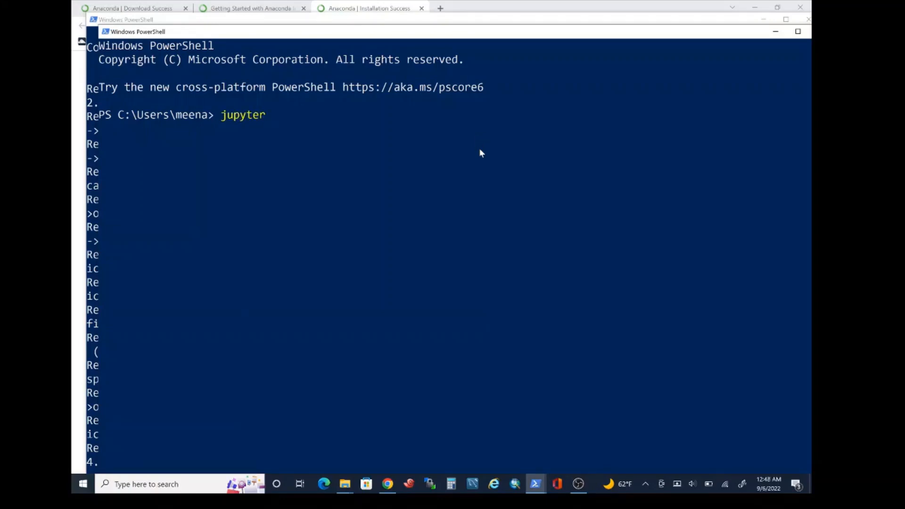
scroll("down", 3)
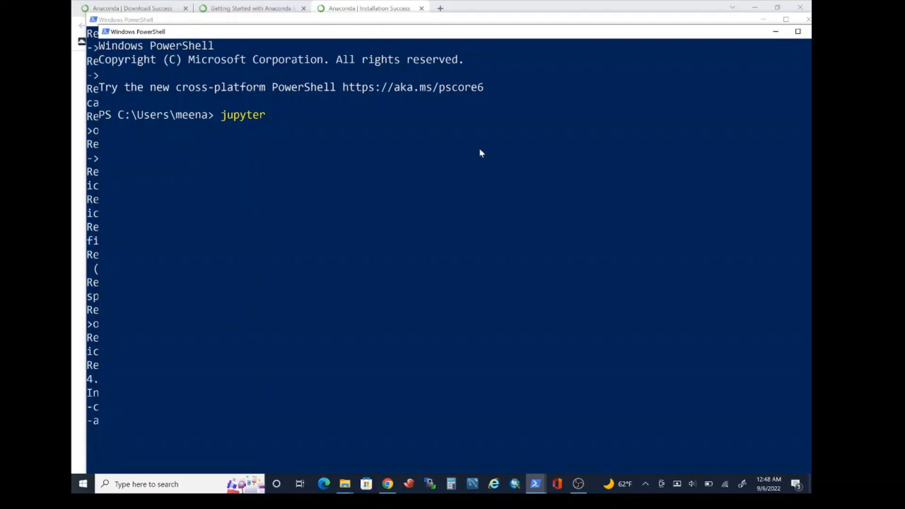
type("notebo")
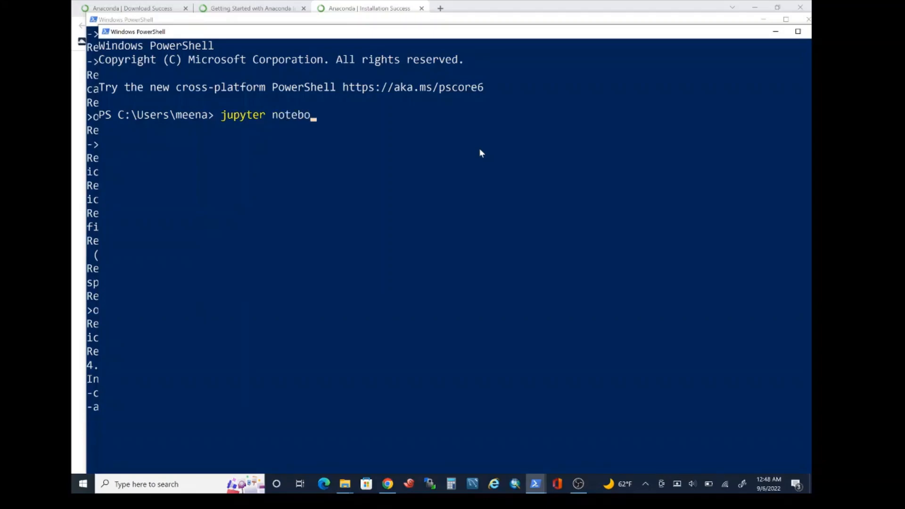
type("ok")
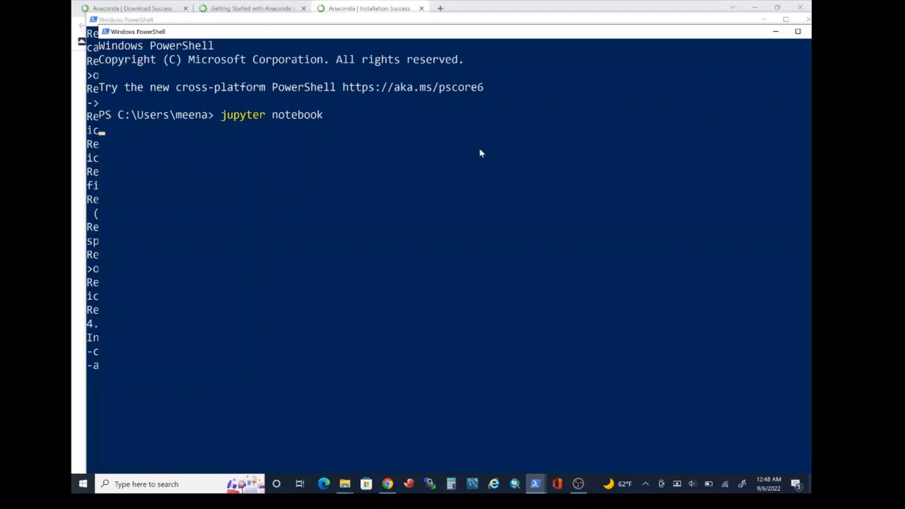
Step: Review the Jupyter file tree at localhost:8888 and close its browser tab
scroll("up", 3)
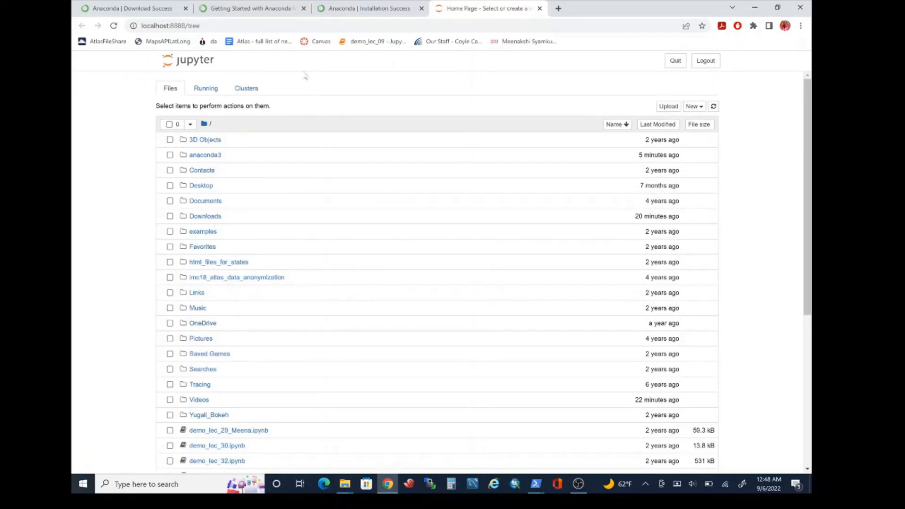
mouse_move(237, 120)
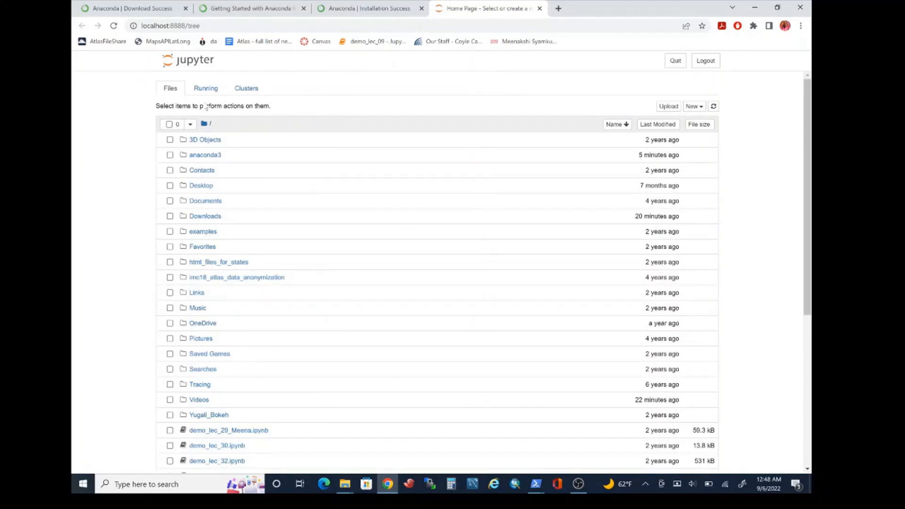
mouse_move(345, 96)
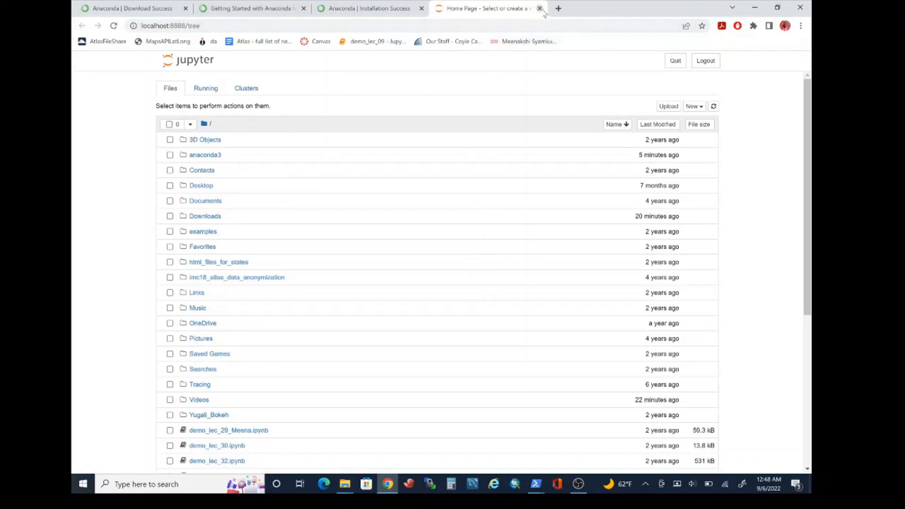
left_click(539, 8)
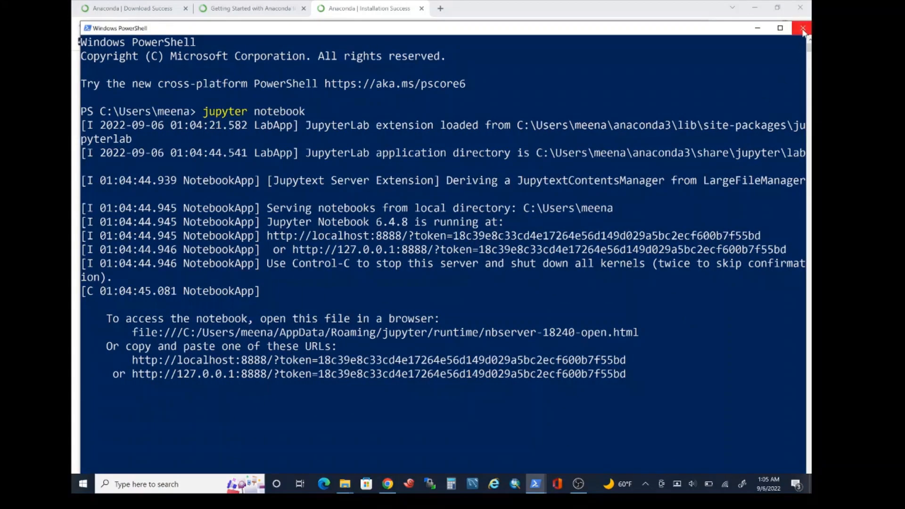
Step: Close the notebook server window and bring back the terminal showing otter-grader installed
left_click(801, 27)
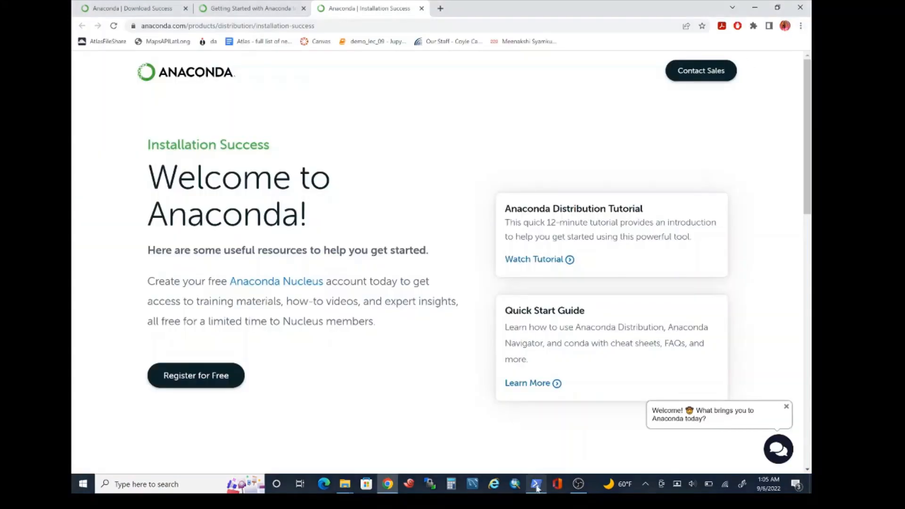
right_click(536, 484)
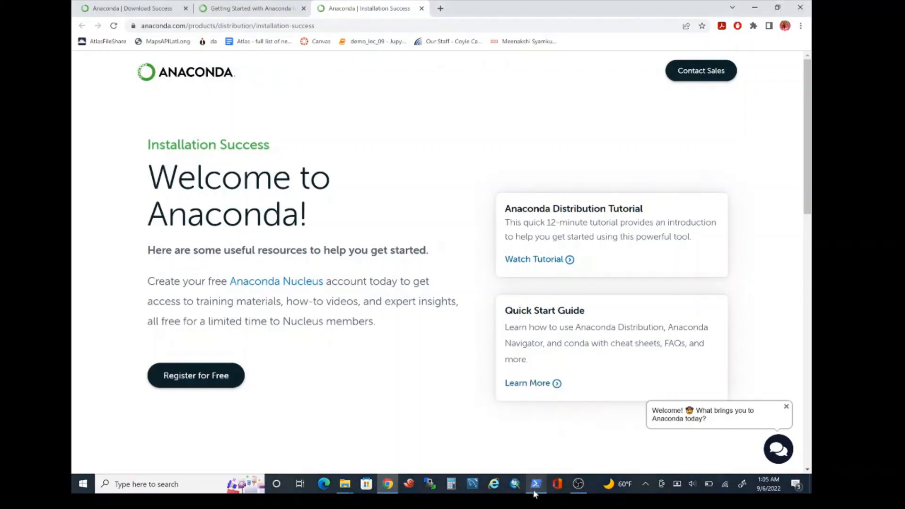
left_click(535, 484)
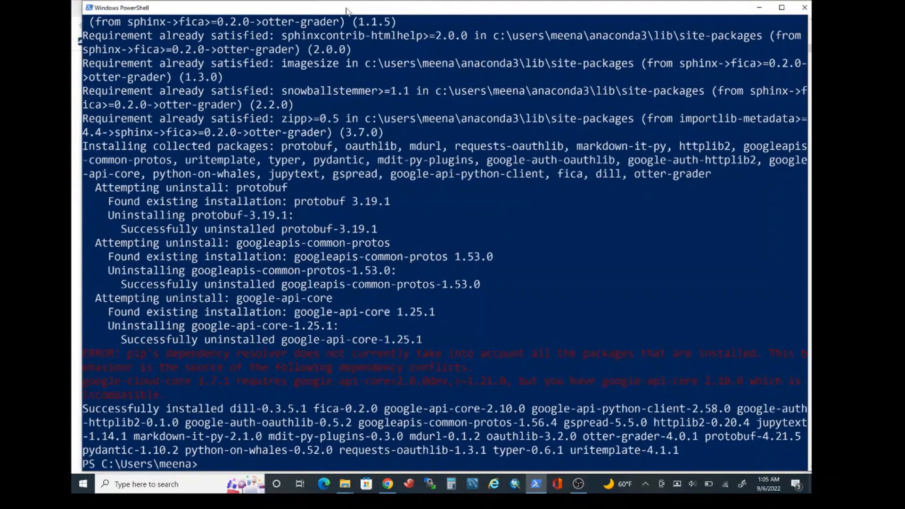
mouse_move(89, 432)
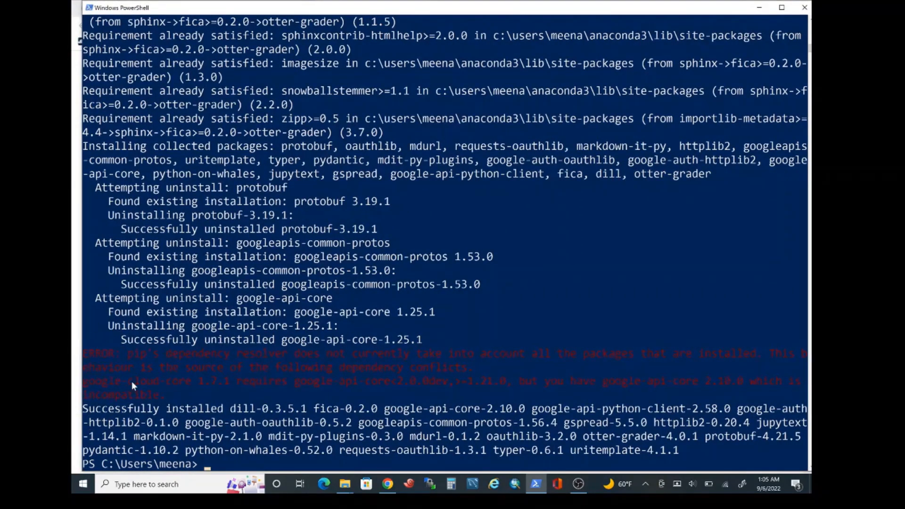
mouse_move(337, 345)
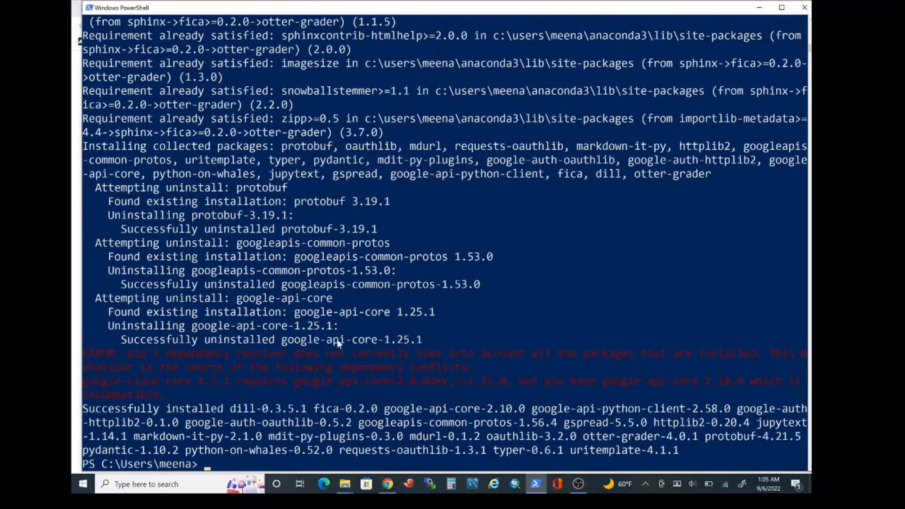
Step: Start Python in PowerShell and run 'import otter' without errors
type("pyt")
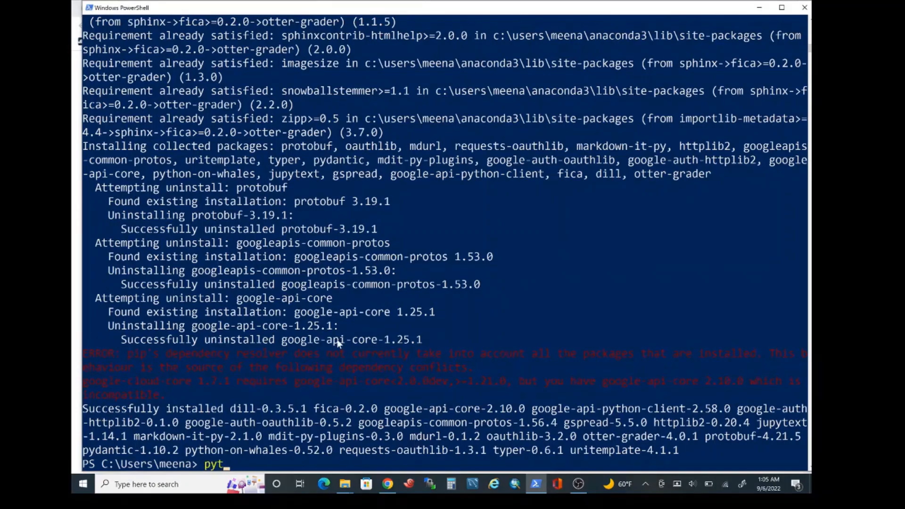
type("hon")
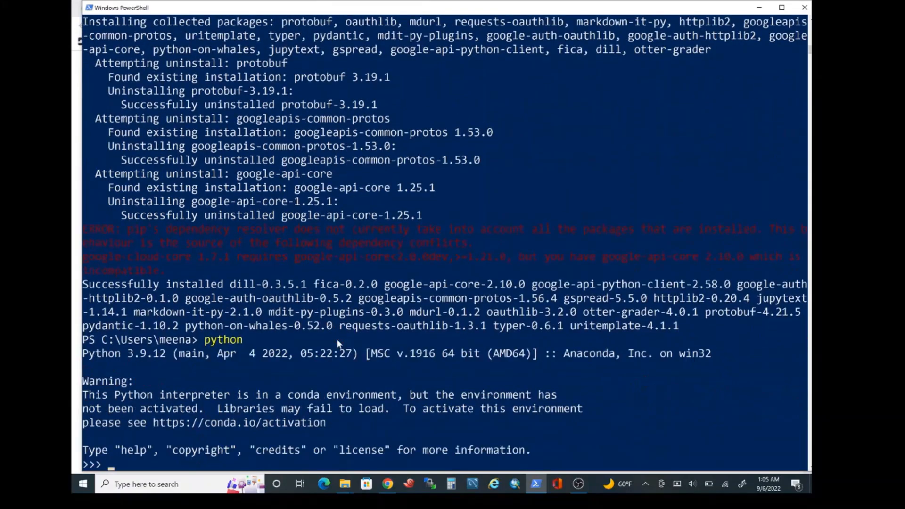
type("impor")
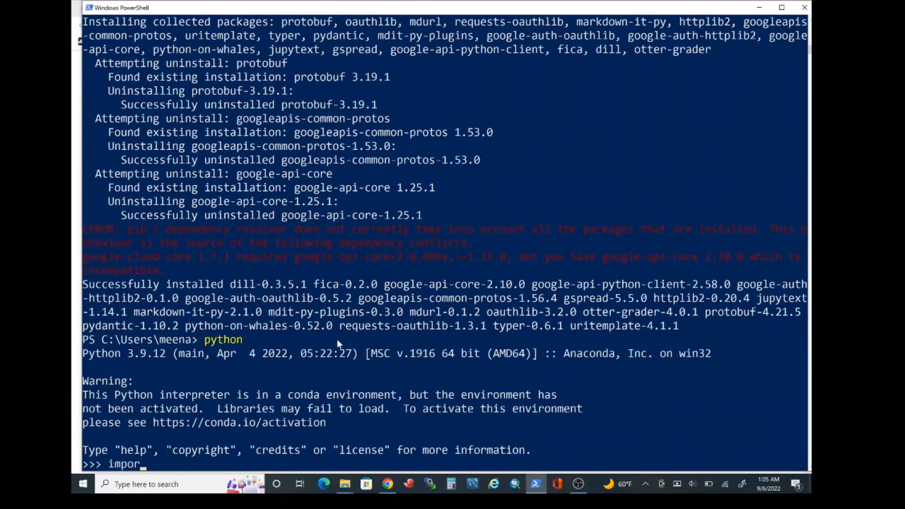
type("t otter")
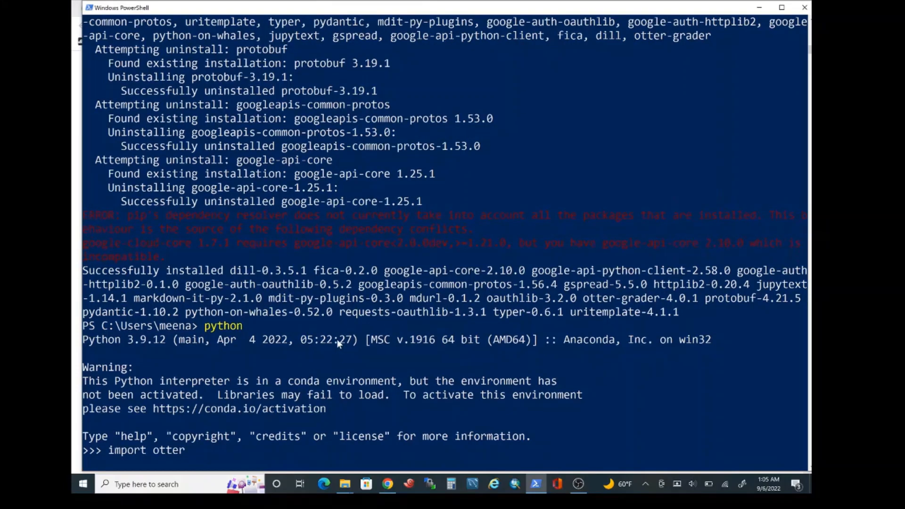
mouse_move(139, 468)
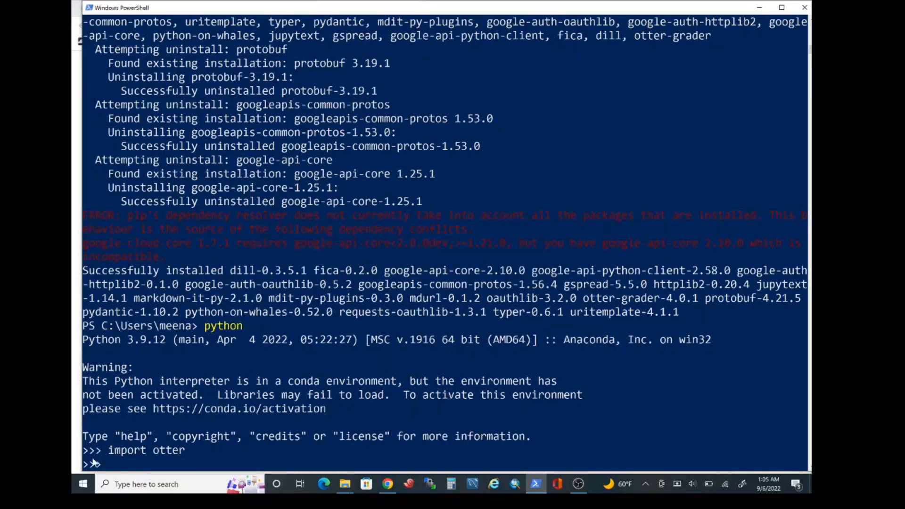
key("Return")
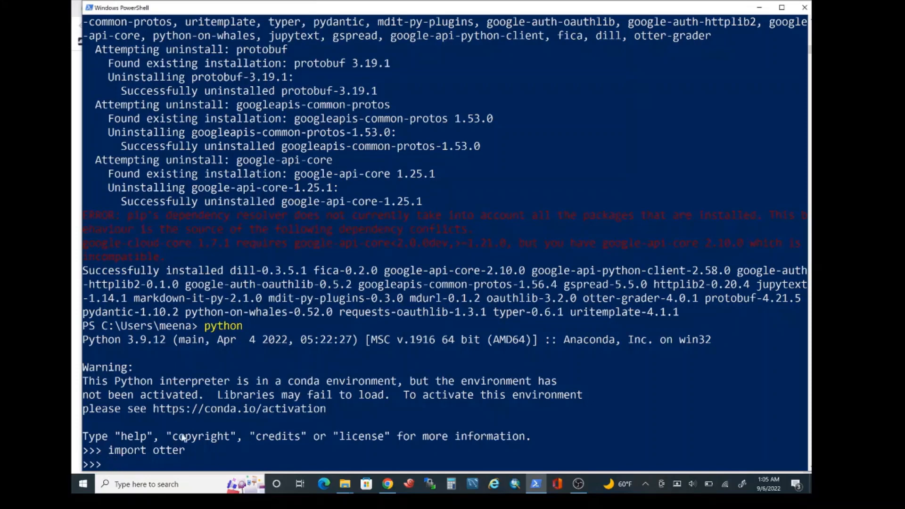
mouse_move(196, 451)
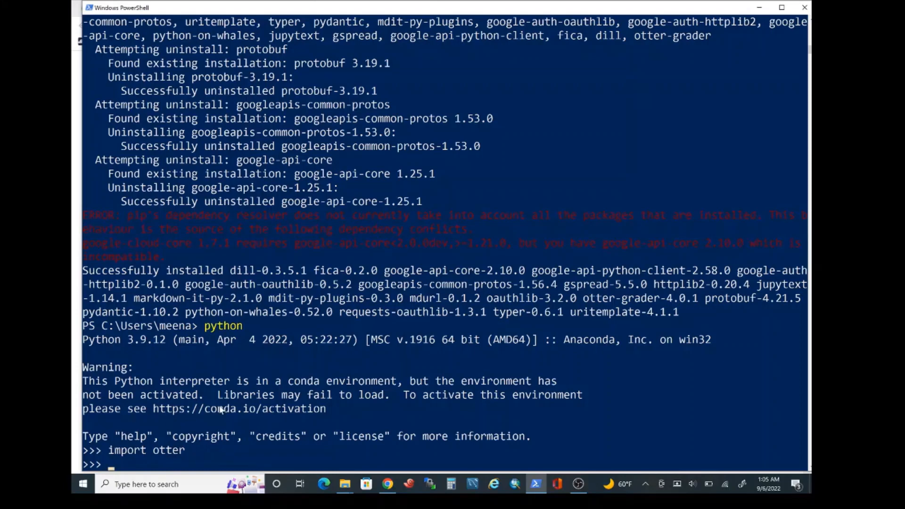
Step: Leave Python with exit() and return to the PowerShell prompt
type("ex")
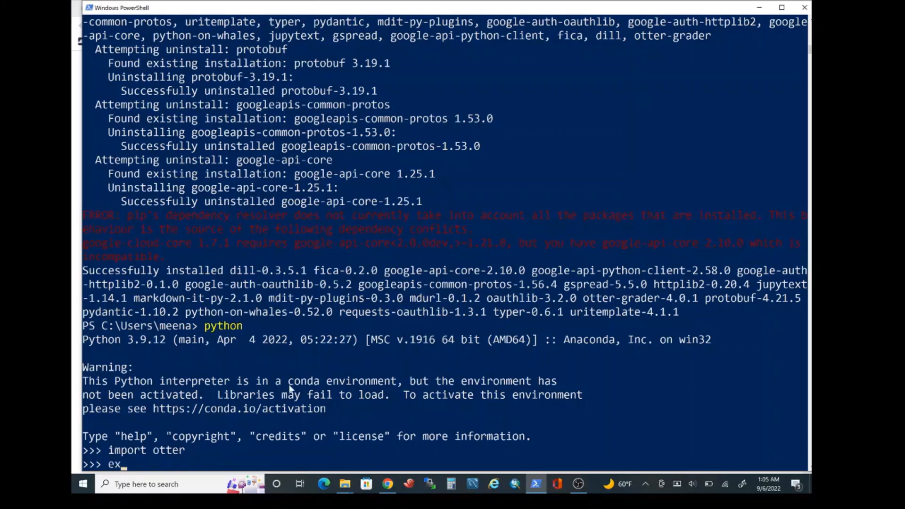
type("it()")
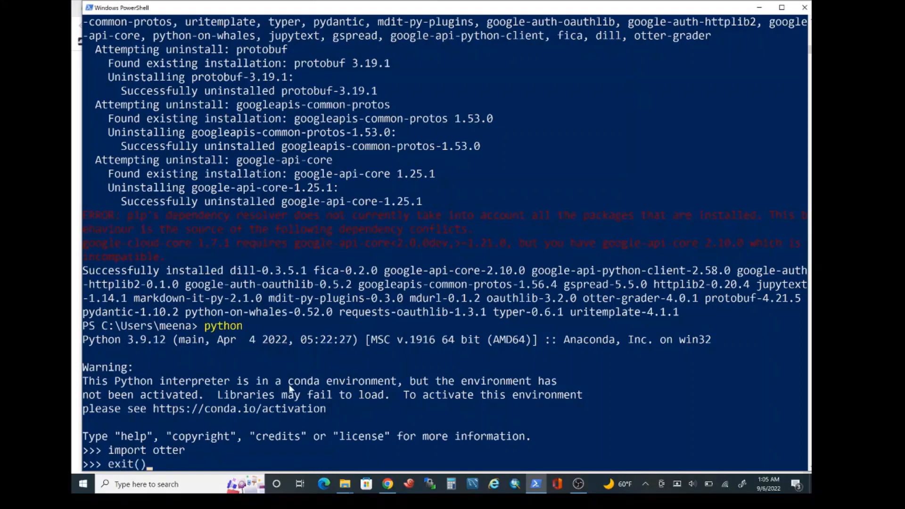
key("Return")
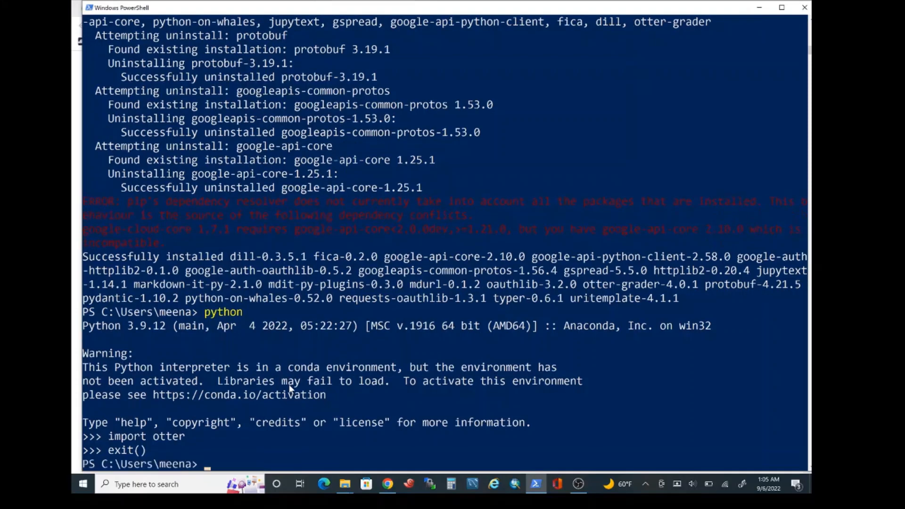